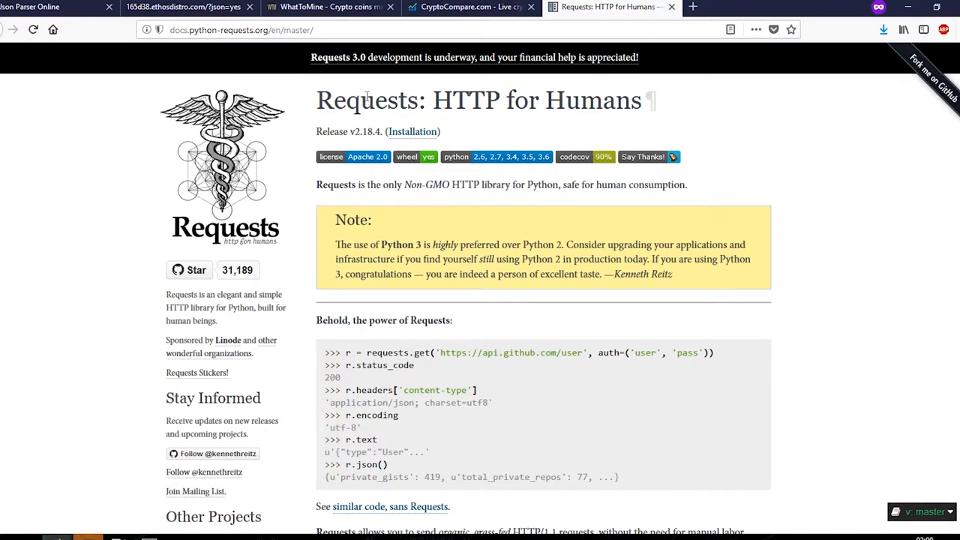
Open WhatToMine's coins.json feed in Firefox and scroll through its raw JSON data.
double_click(362, 100)
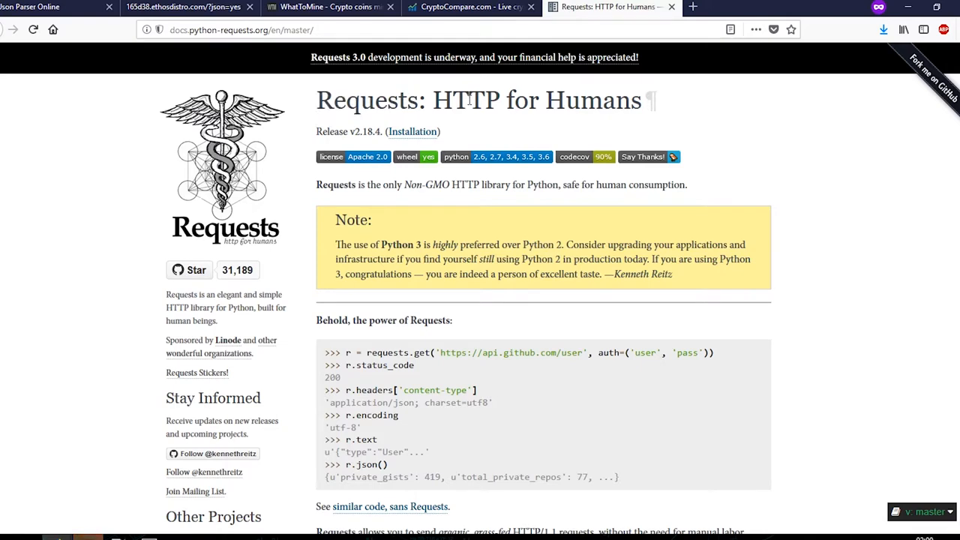
scroll(down, 3)
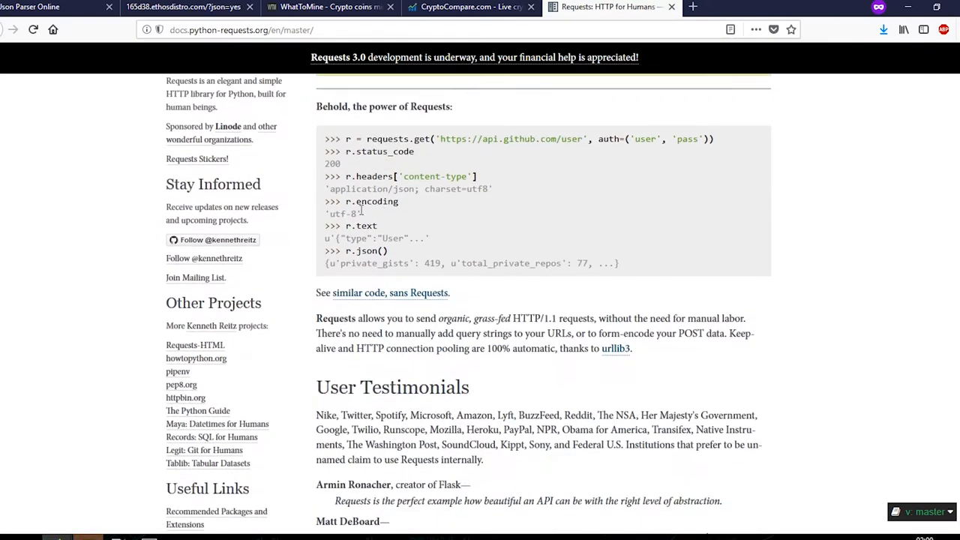
mouse_move(498, 175)
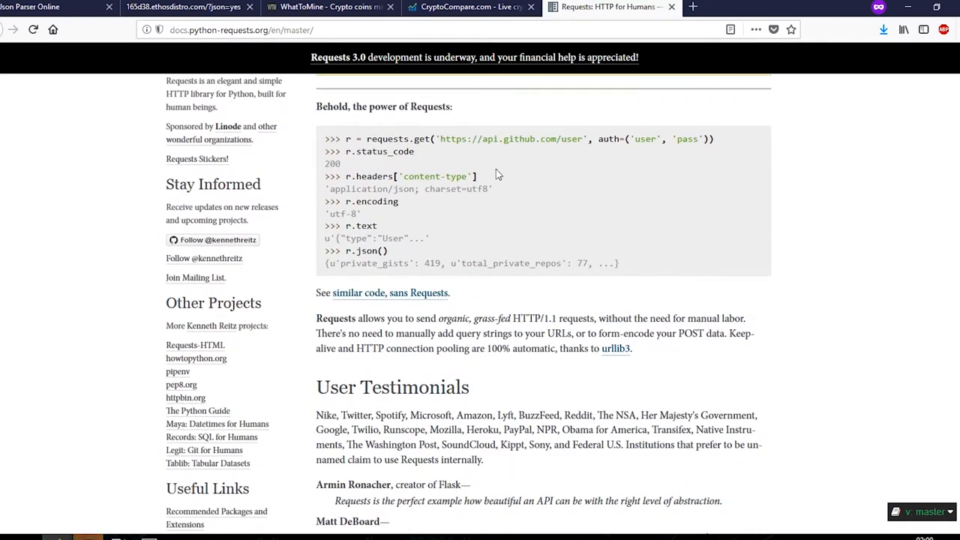
mouse_move(420, 158)
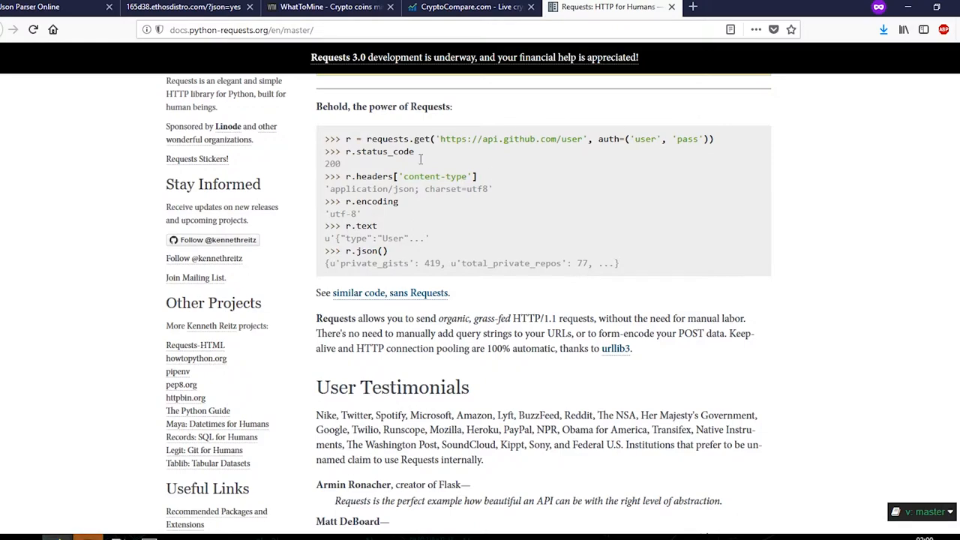
mouse_move(485, 275)
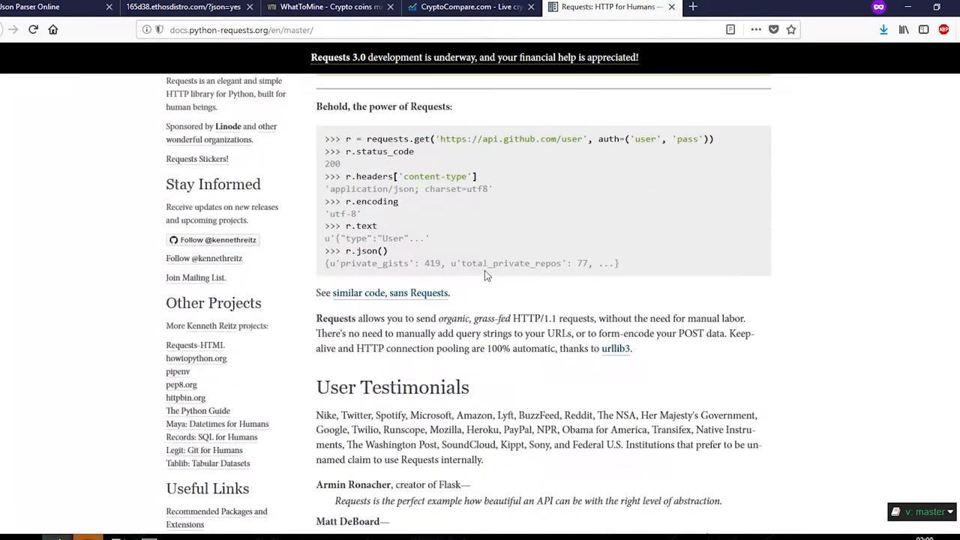
mouse_move(503, 240)
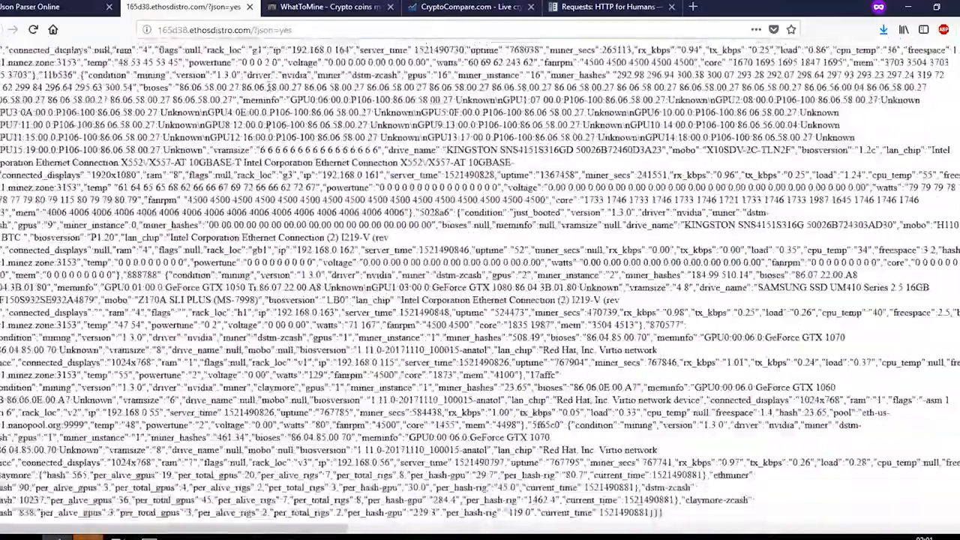
scroll(down, 3)
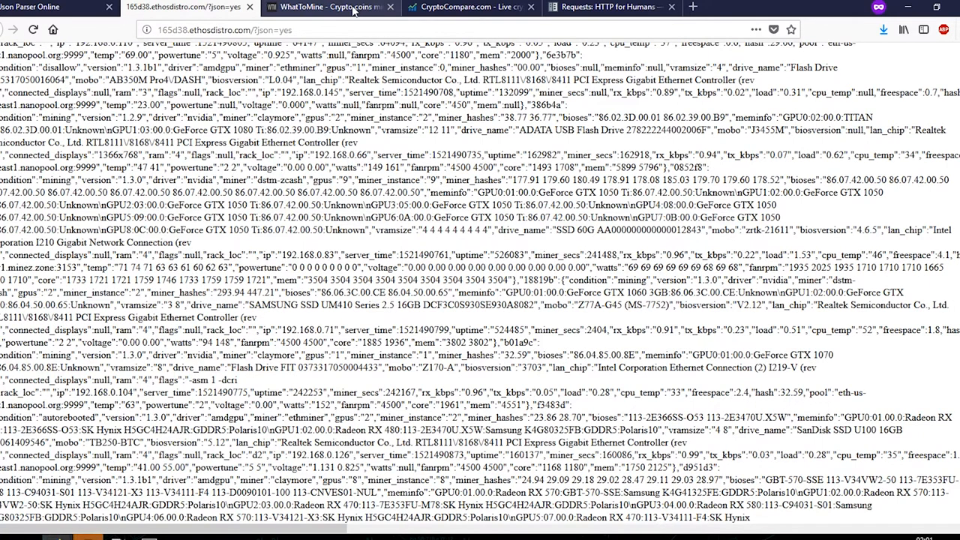
click(330, 7)
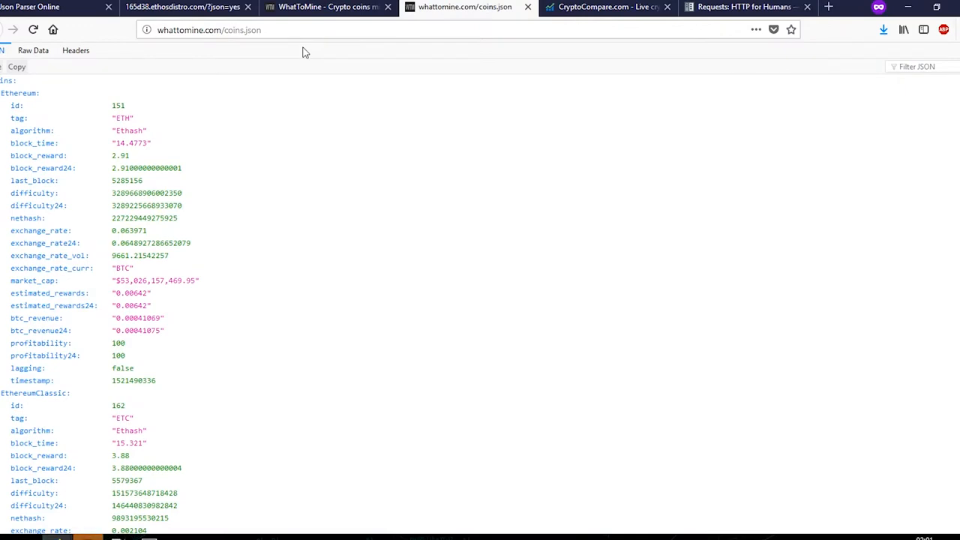
scroll(down, 3)
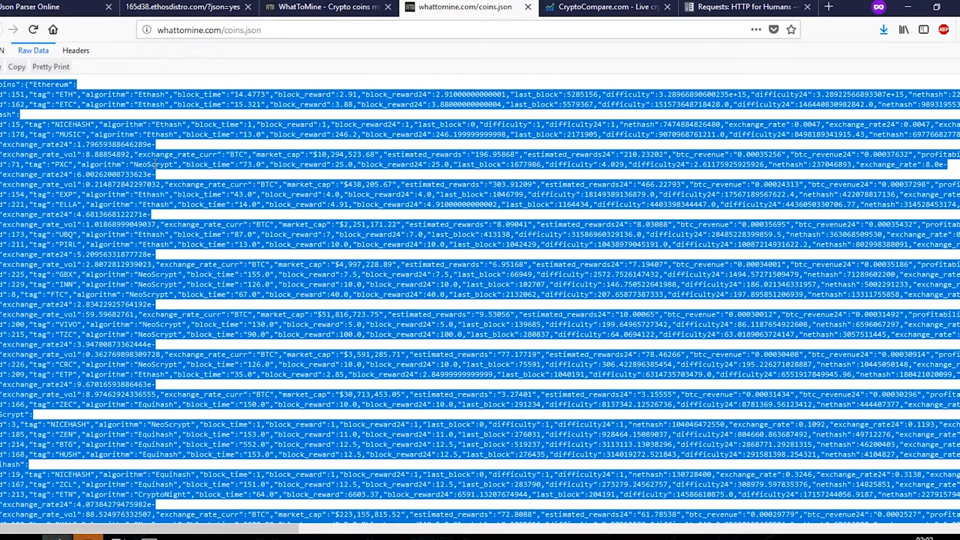
mouse_move(56, 6)
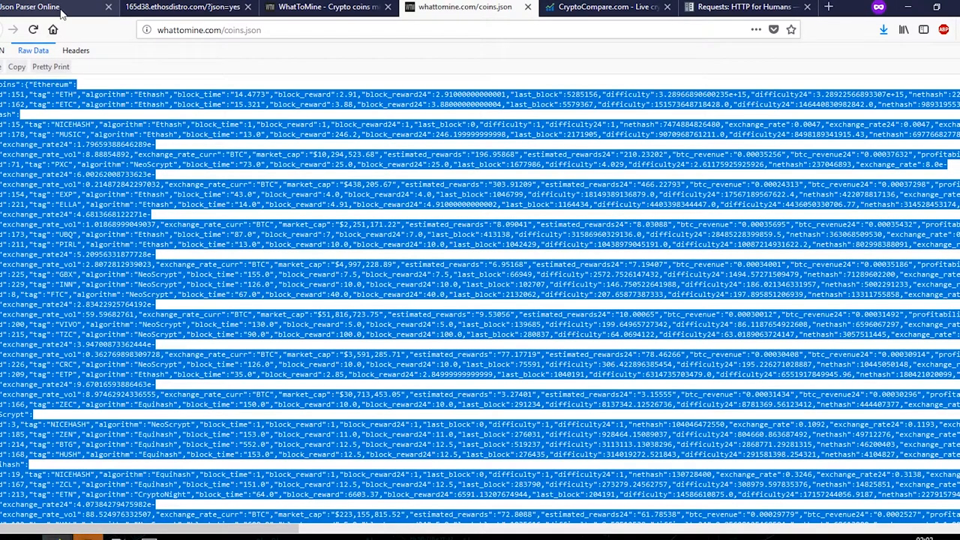
Show the coins data as a tree in JSON Parser Online with Ethereum expanded.
click(30, 7)
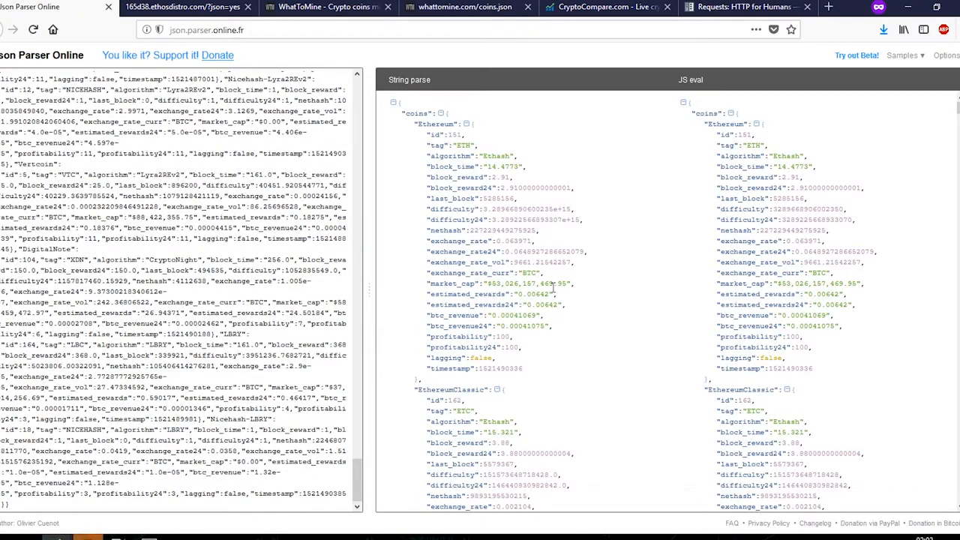
mouse_move(528, 393)
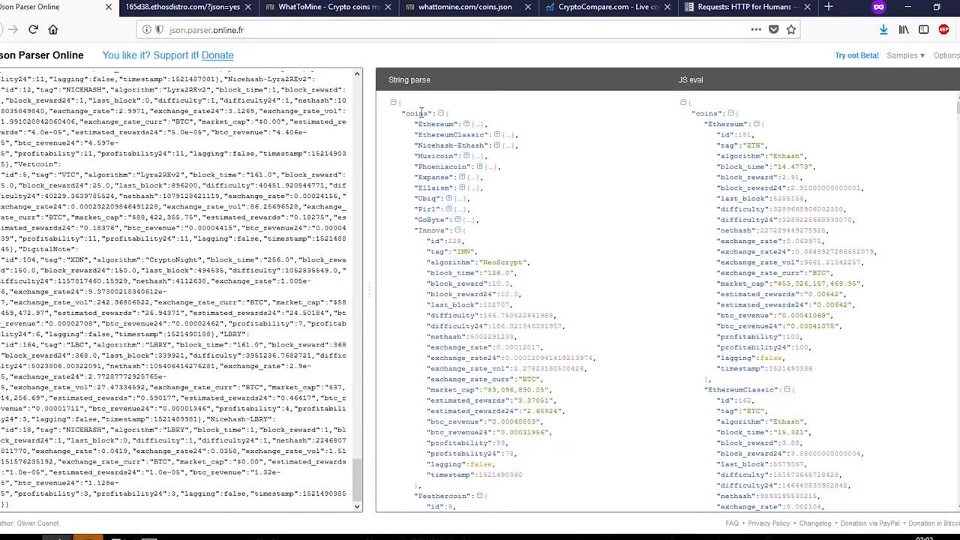
double_click(416, 113)
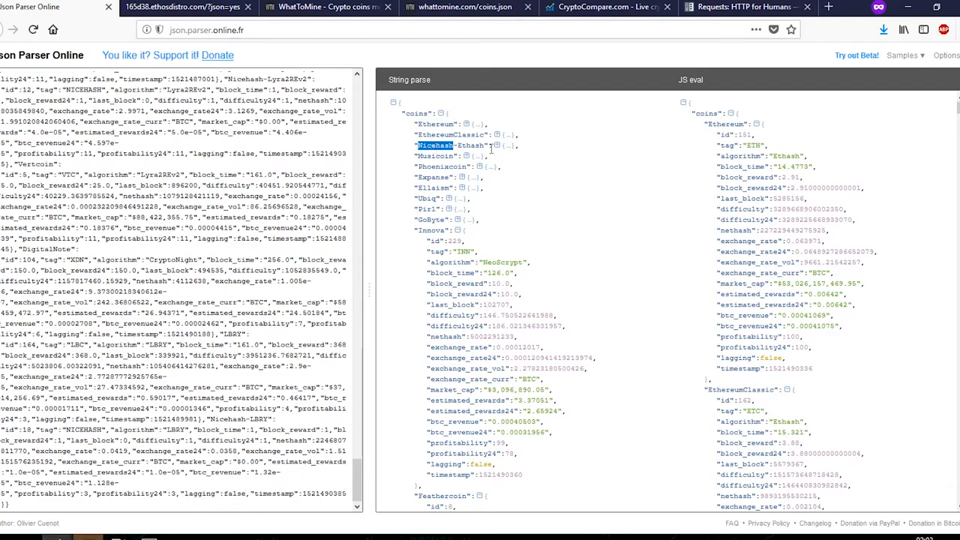
click(466, 123)
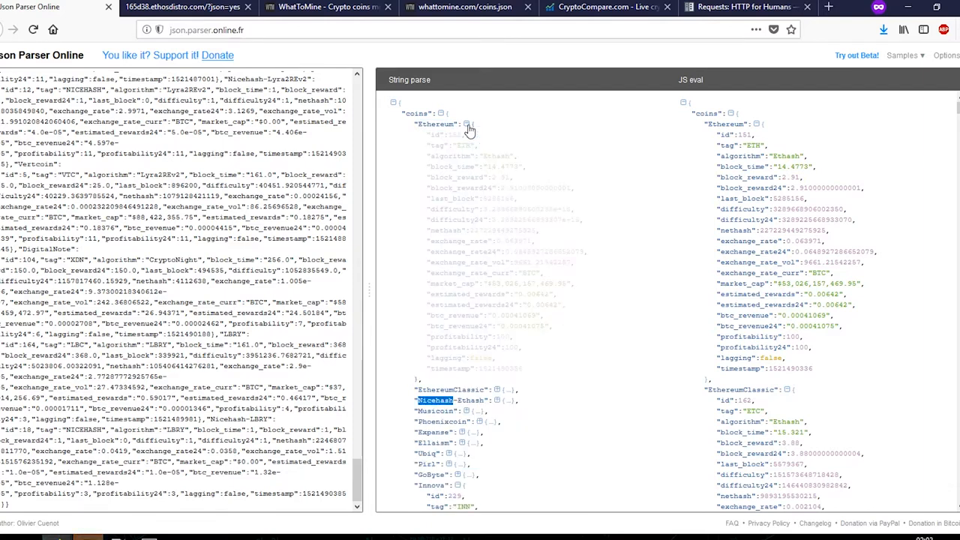
click(468, 124)
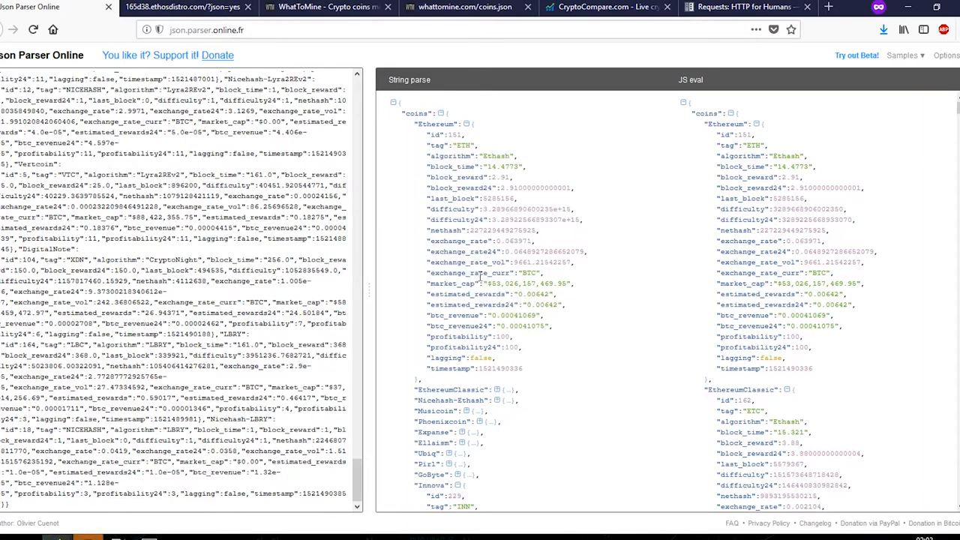
mouse_move(550, 122)
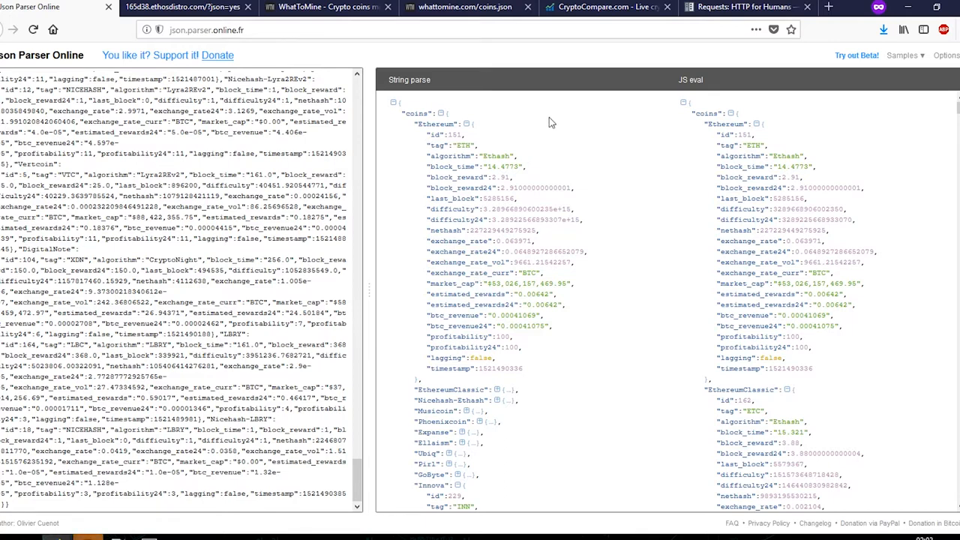
click(600, 7)
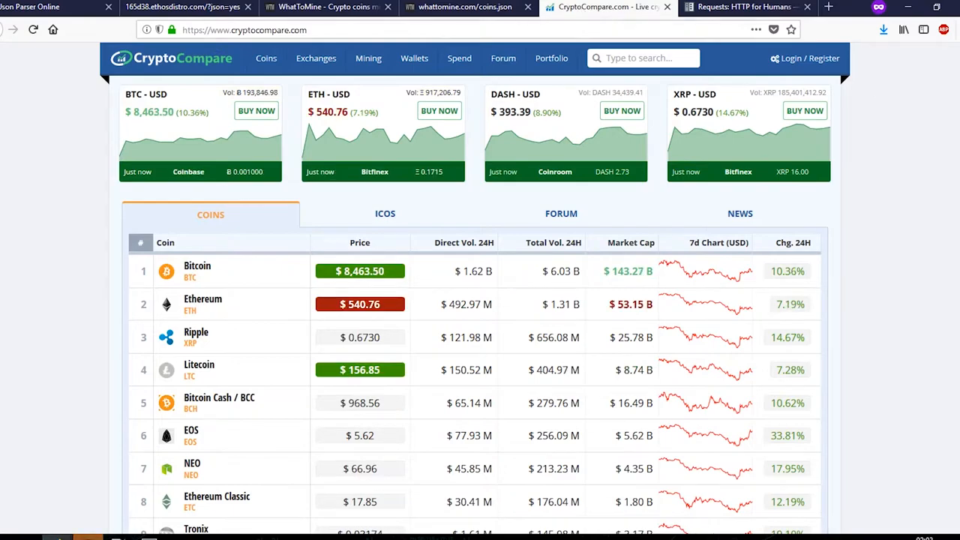
Open CryptoCompare's footer API link in a new tab and show the CoinList reference.
scroll(down, 3)
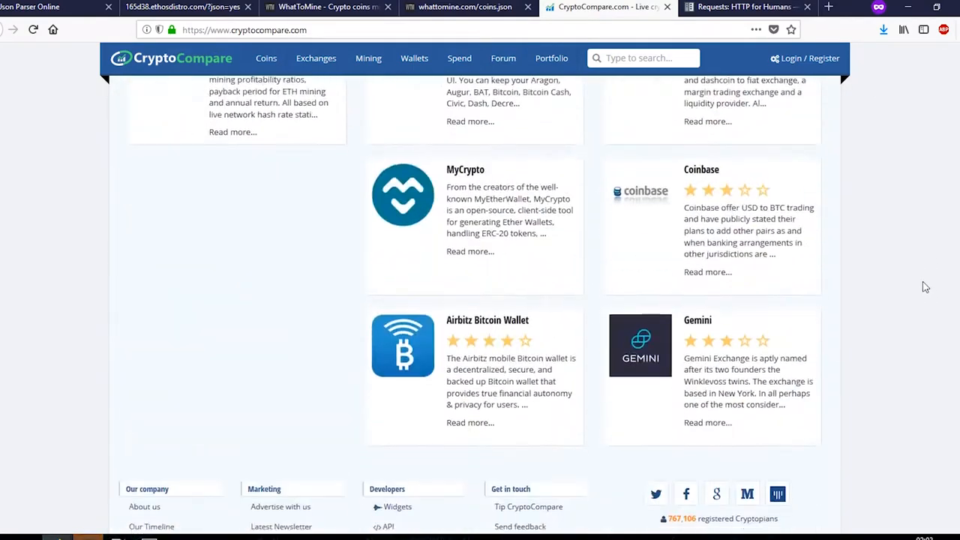
scroll(down, 3)
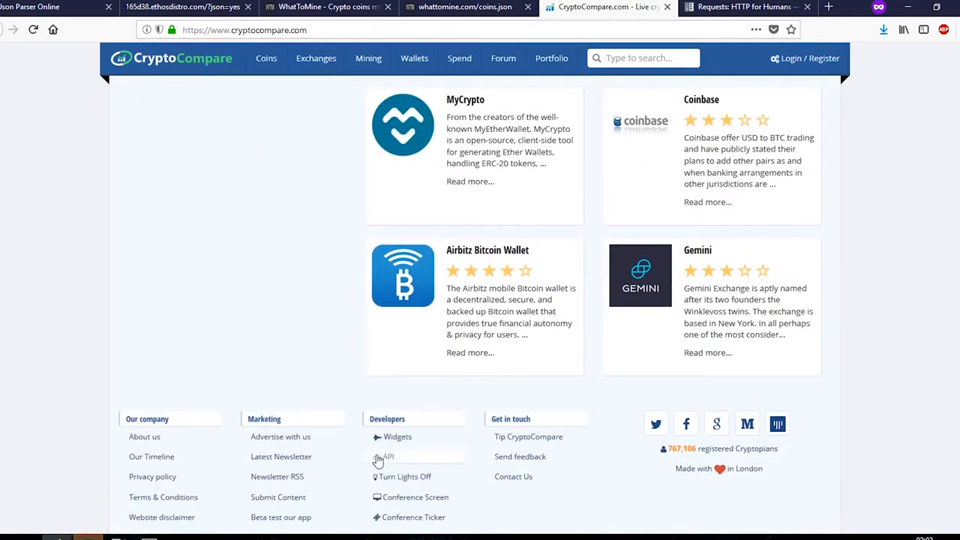
right_click(387, 456)
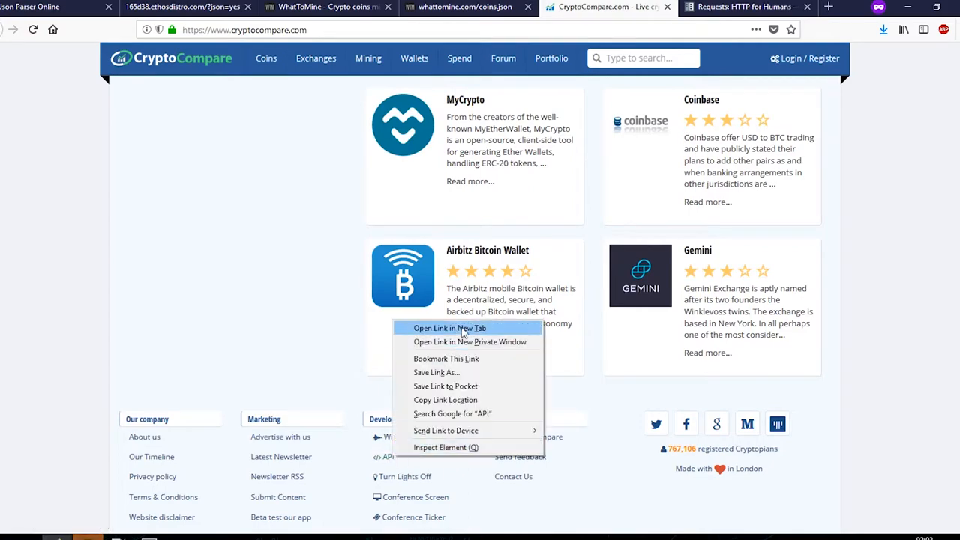
click(450, 328)
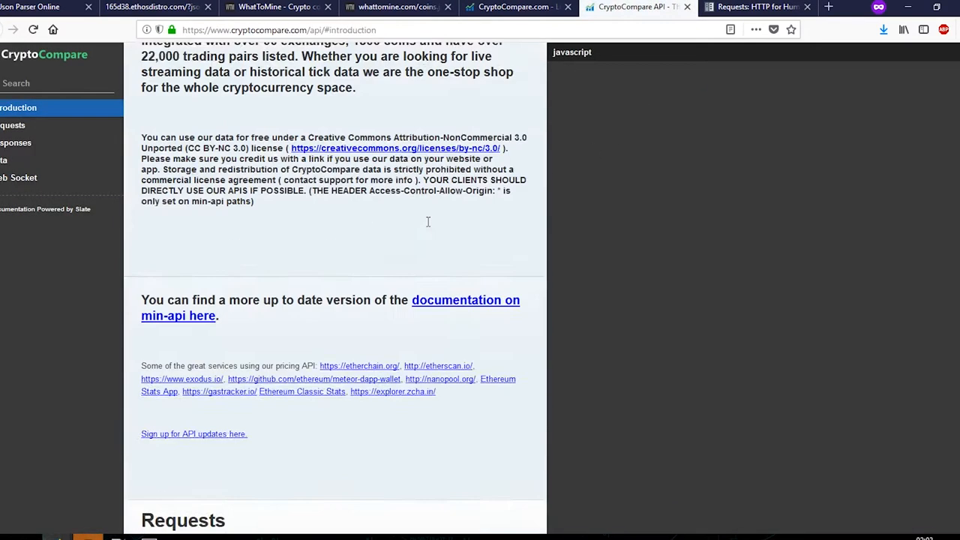
click(13, 177)
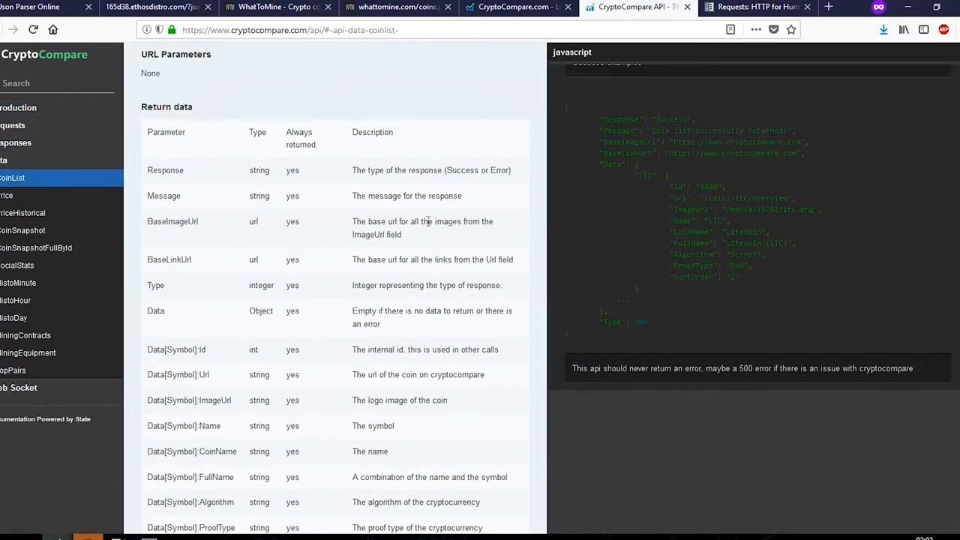
mouse_move(484, 209)
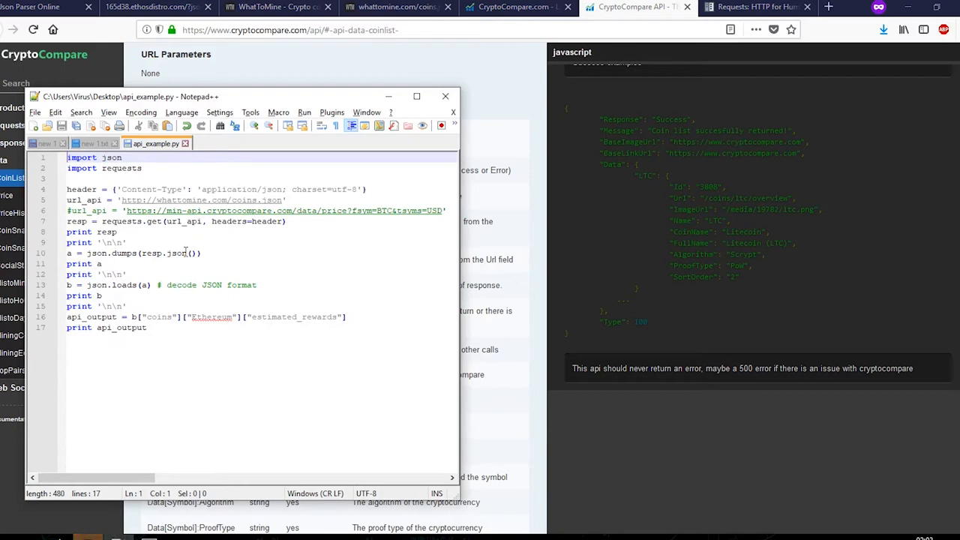
mouse_move(187, 200)
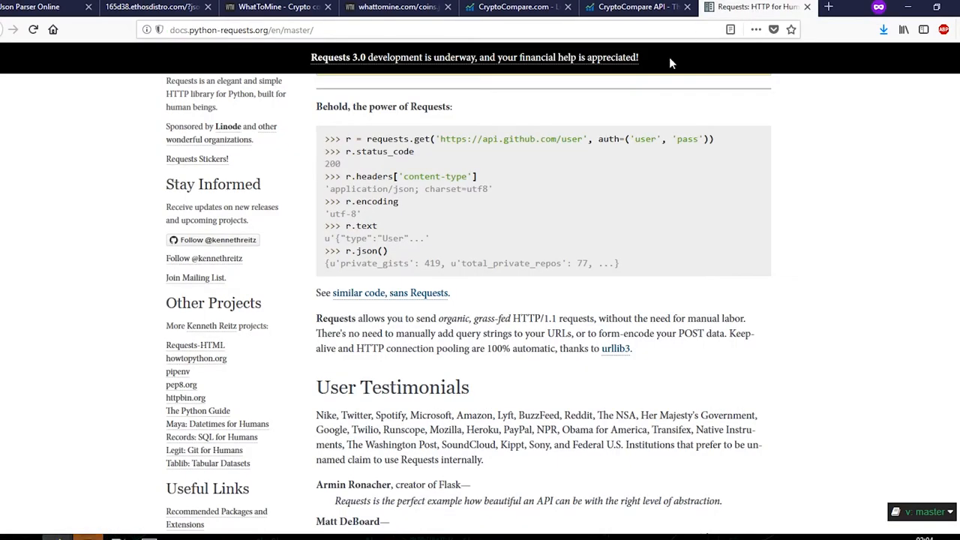
Trace how api_example.py requests coins.json via url_api and the requests call into resp.
double_click(408, 188)
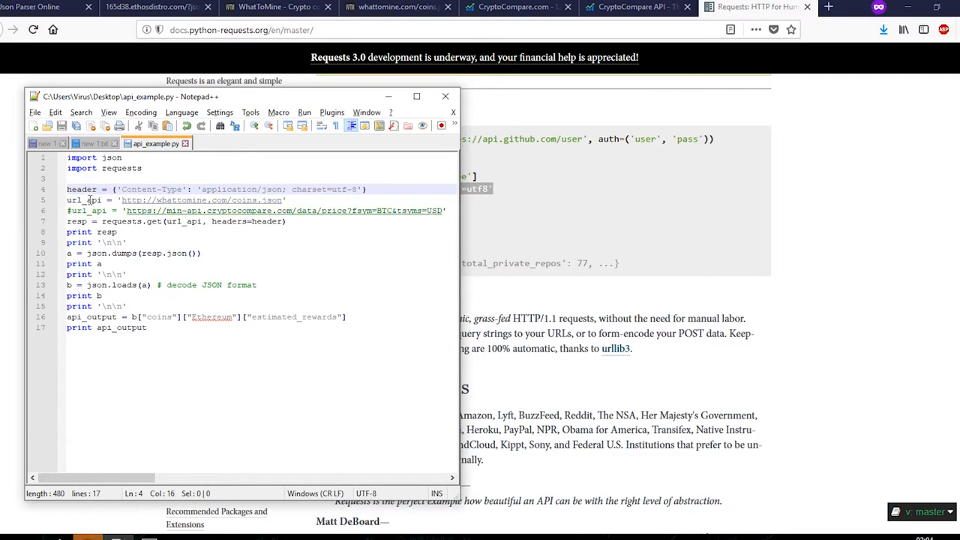
double_click(84, 199)
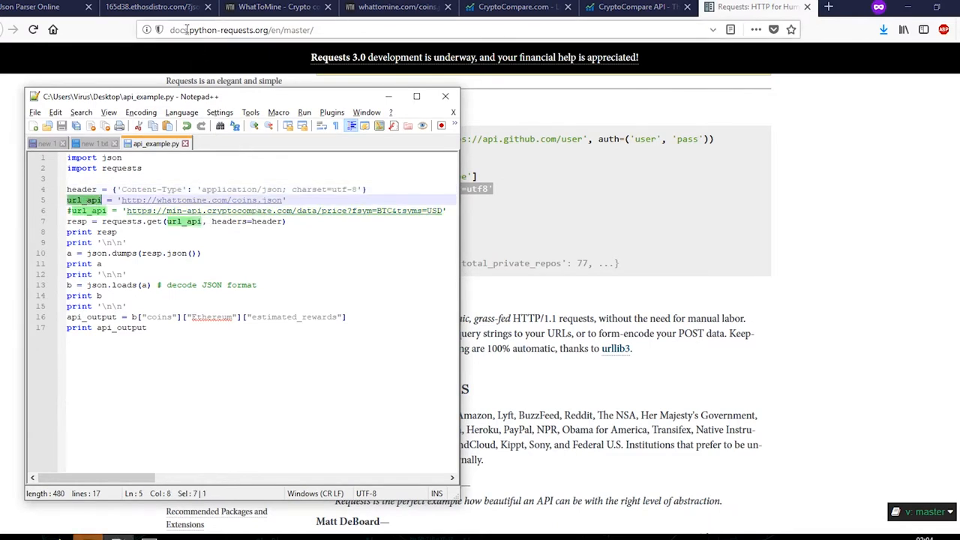
click(397, 7)
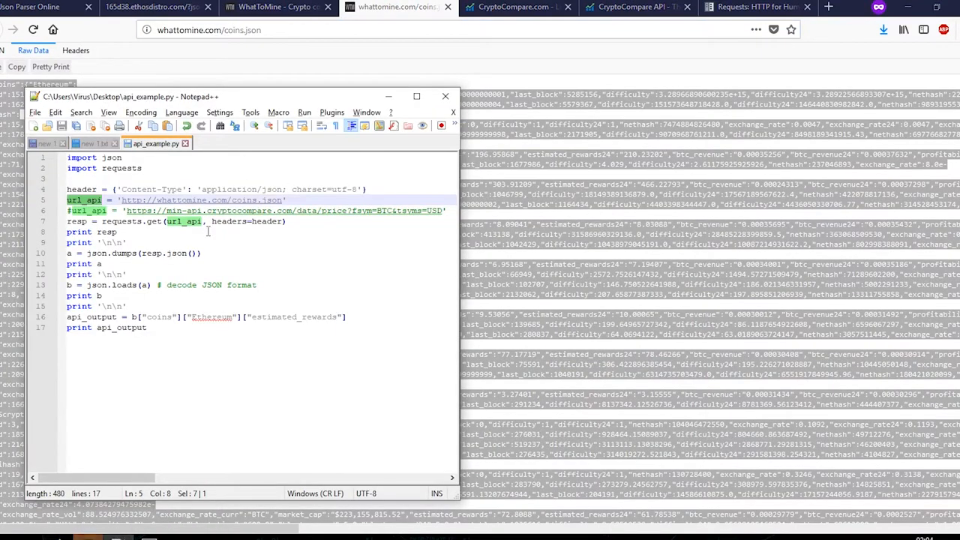
double_click(107, 232)
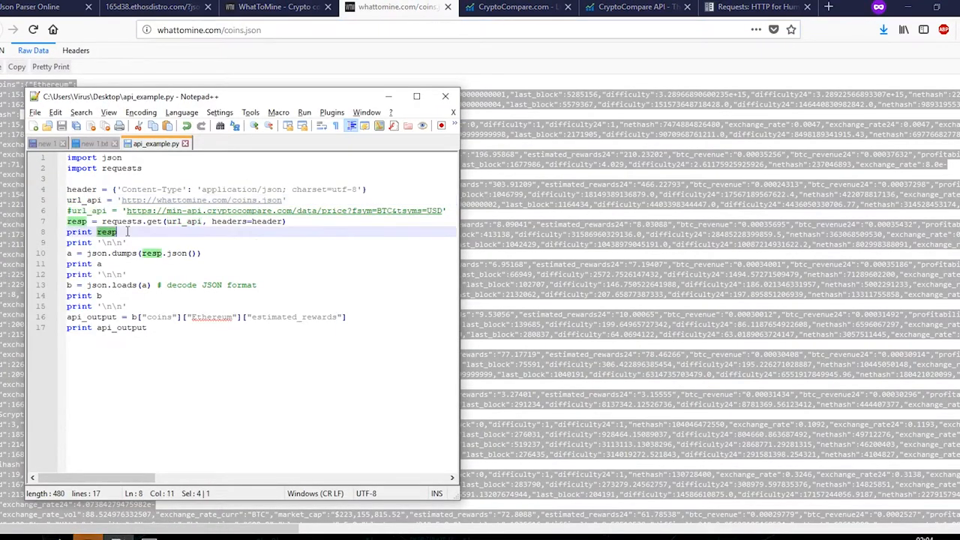
click(137, 220)
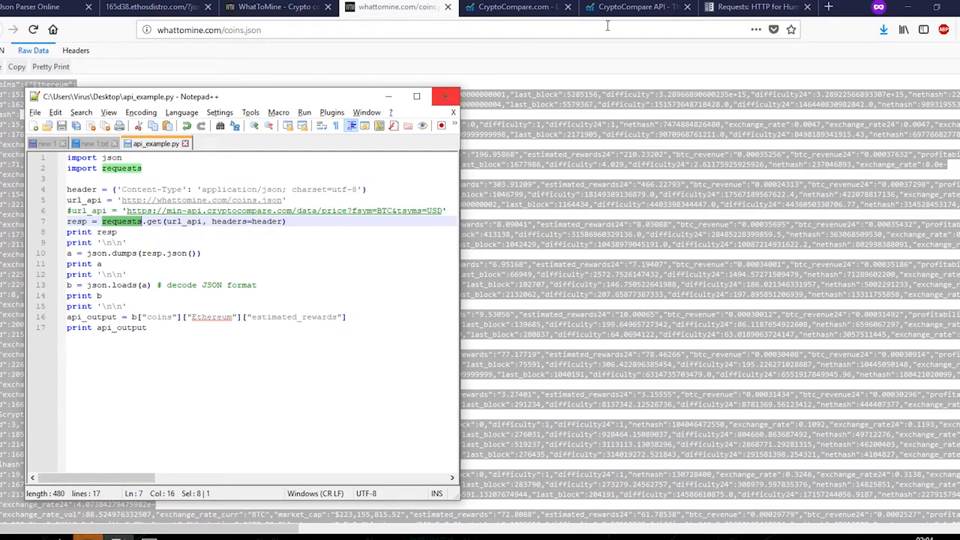
click(757, 6)
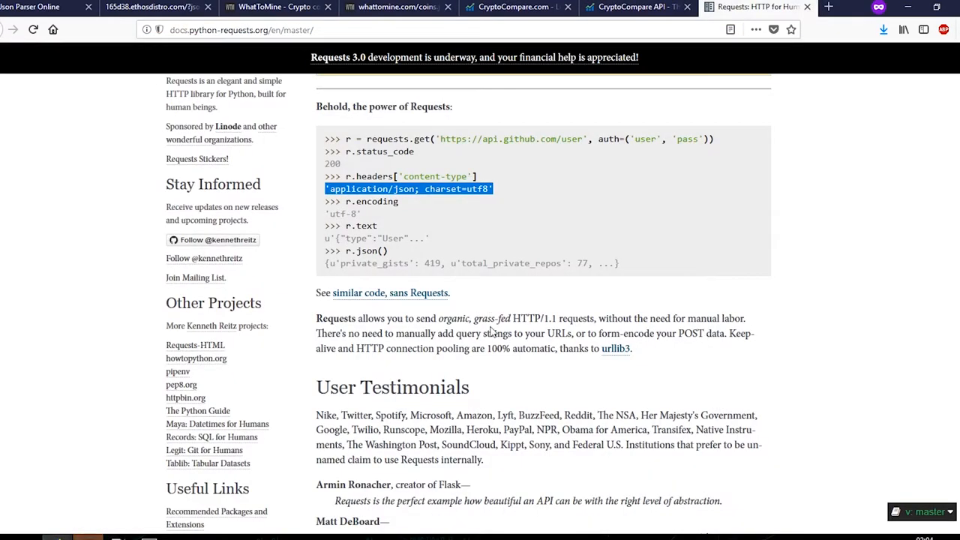
mouse_move(525, 304)
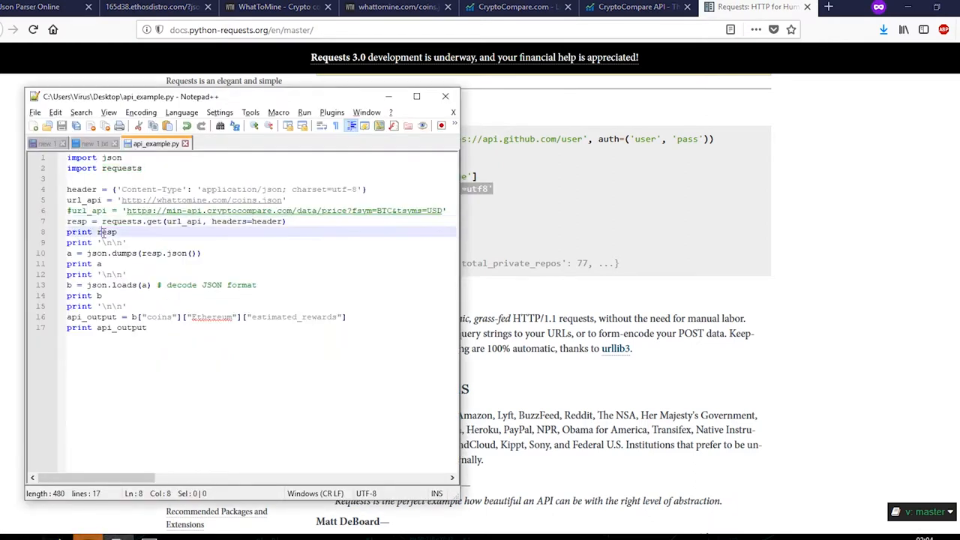
Trace resp through json.dumps and json.loads into api_output and its coins key.
double_click(107, 232)
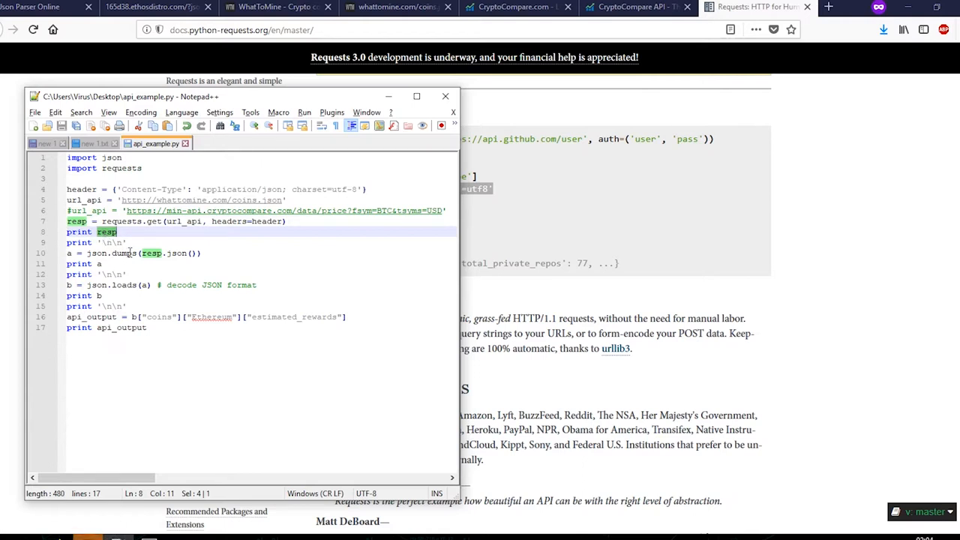
double_click(121, 253)
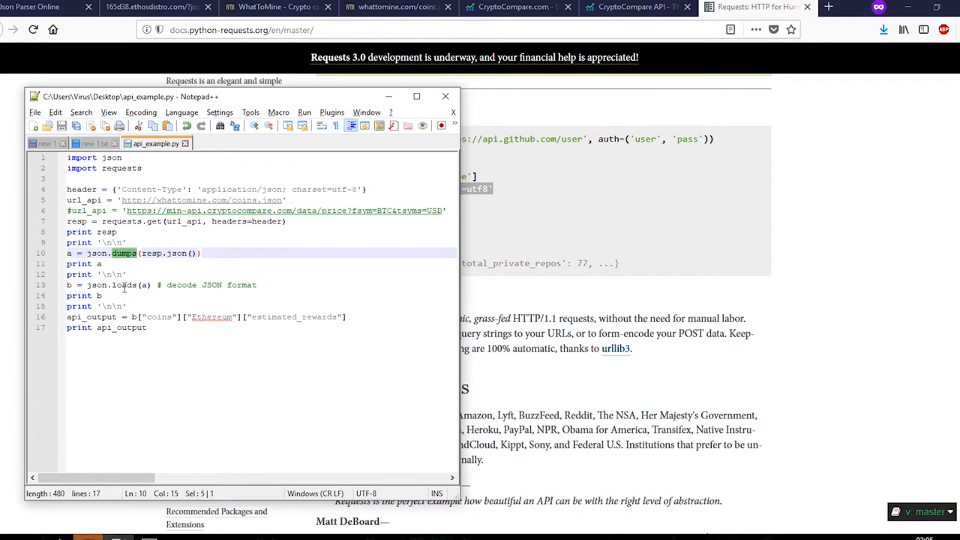
click(125, 284)
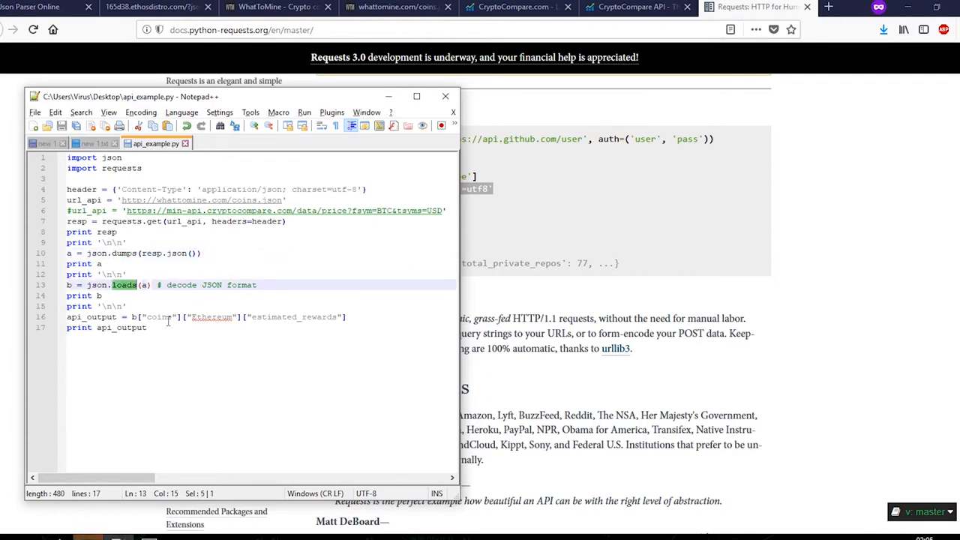
mouse_move(162, 339)
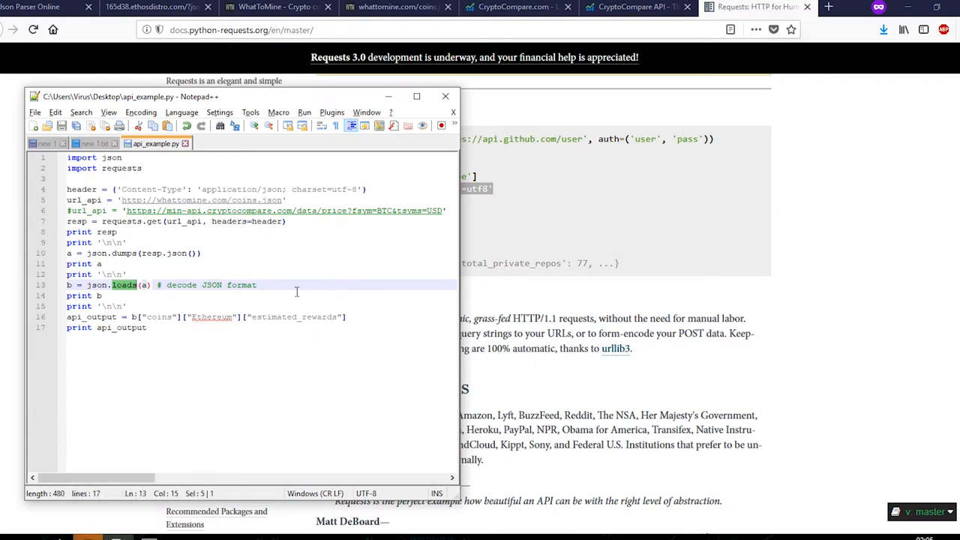
double_click(90, 317)
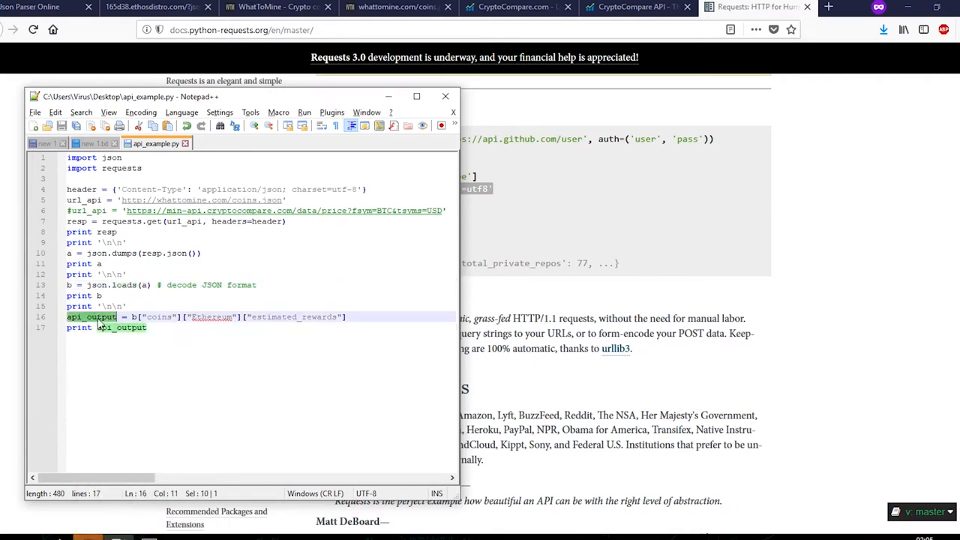
click(148, 317)
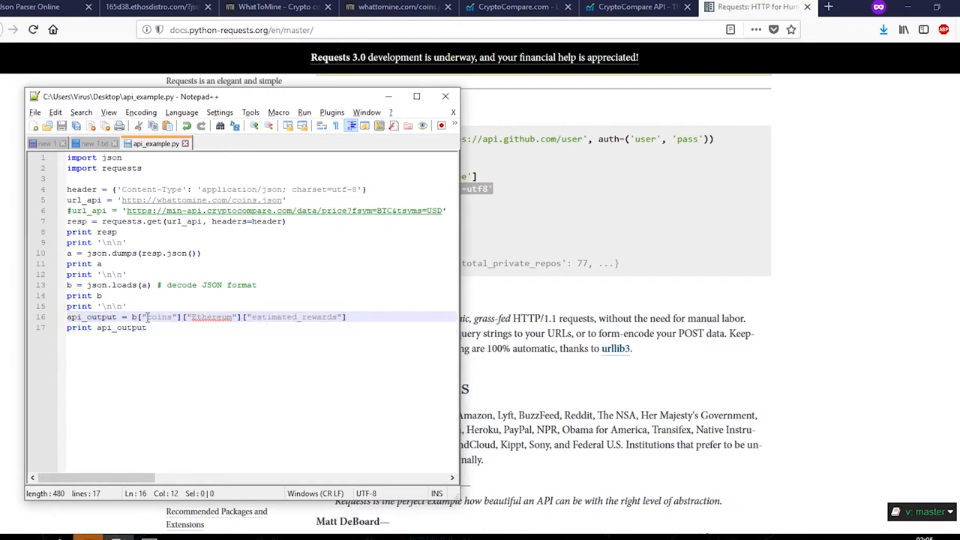
double_click(293, 317)
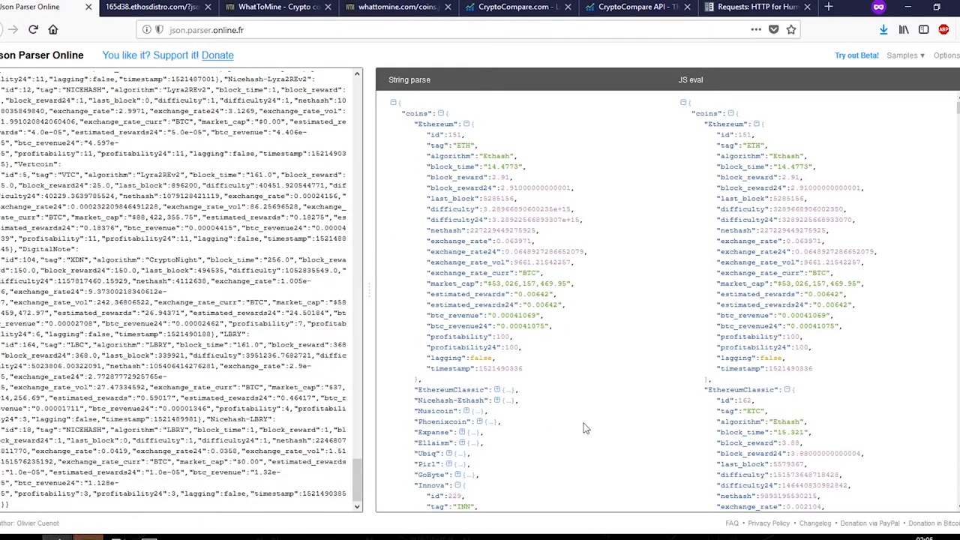
Highlight the Ethereum entry in JSON Parser Online's String parse tree.
double_click(416, 113)
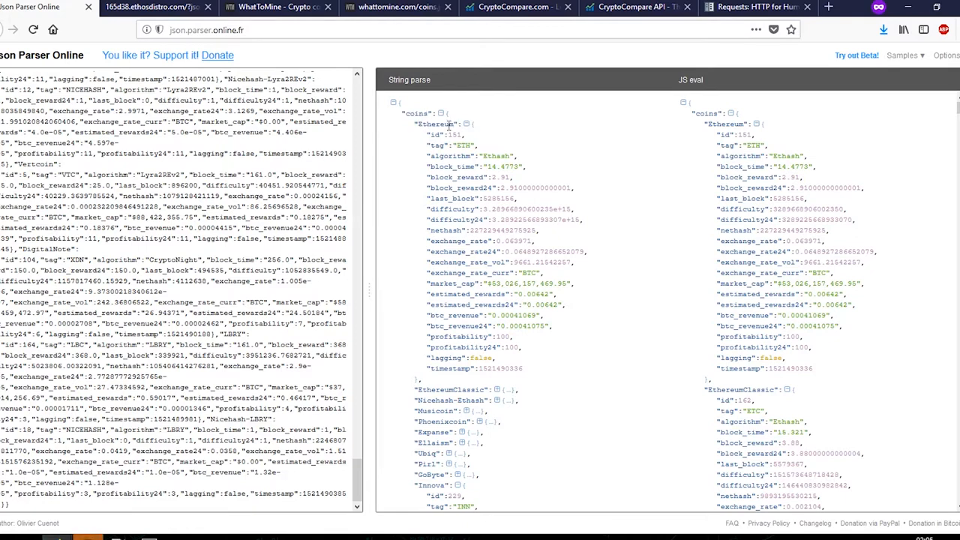
double_click(435, 124)
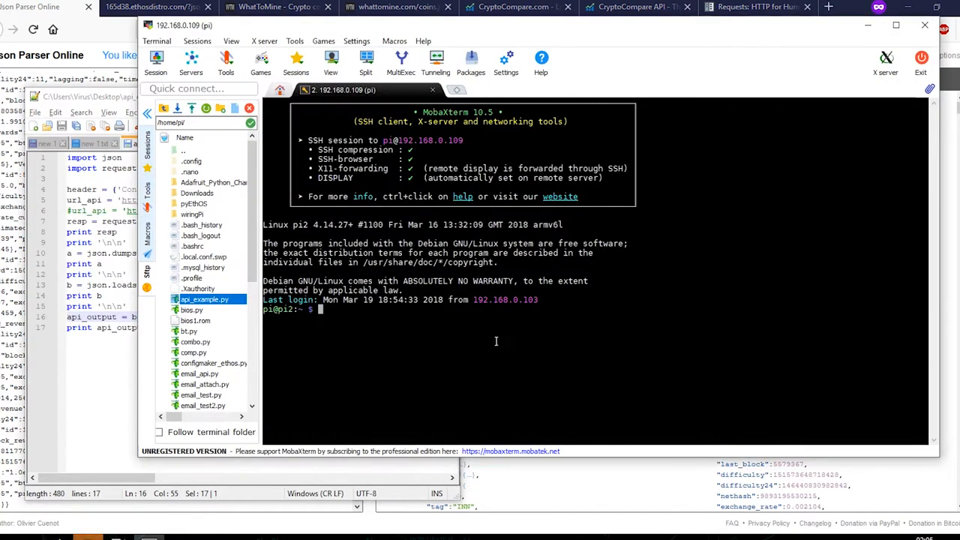
Run python api_example.py on the Pi and scroll back through the printed coins data.
text(python api_example)
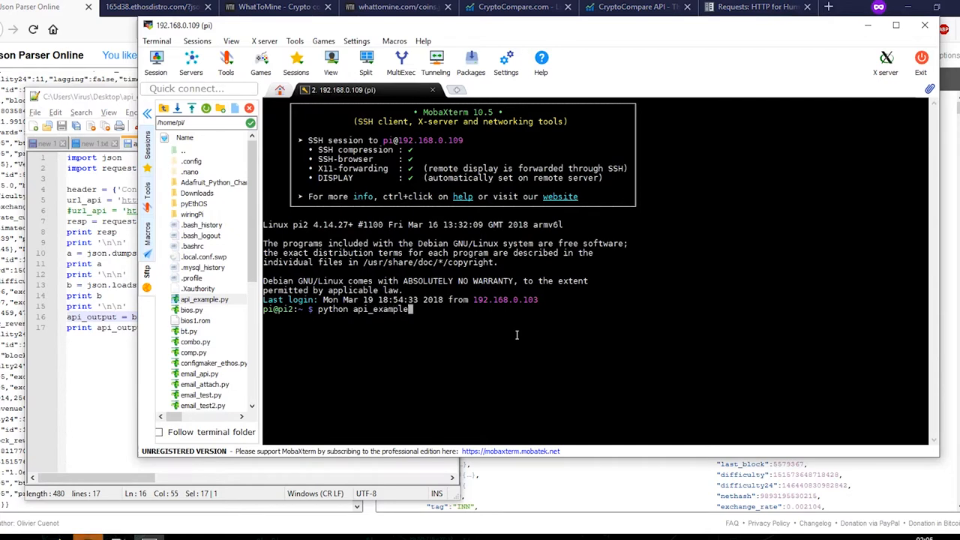
key(Return)
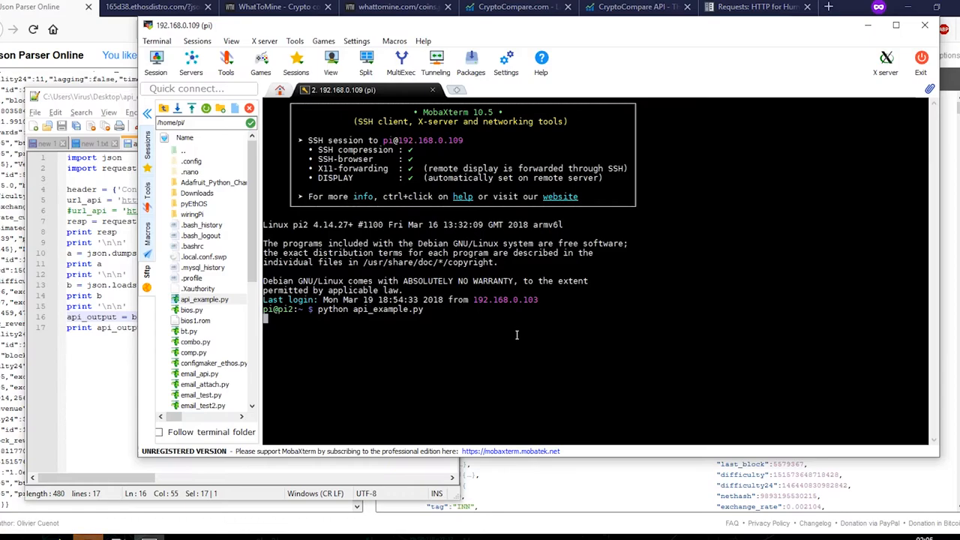
key(Return)
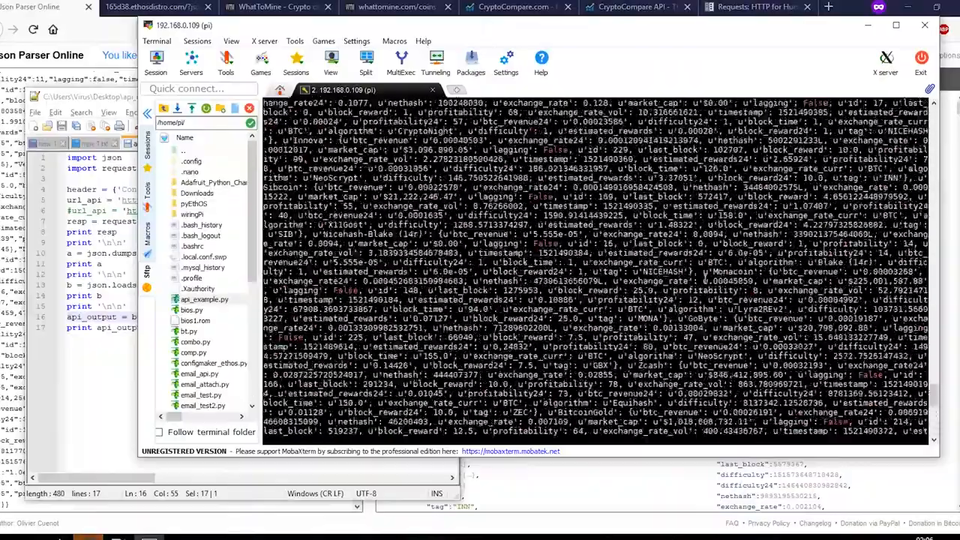
scroll(up, 3)
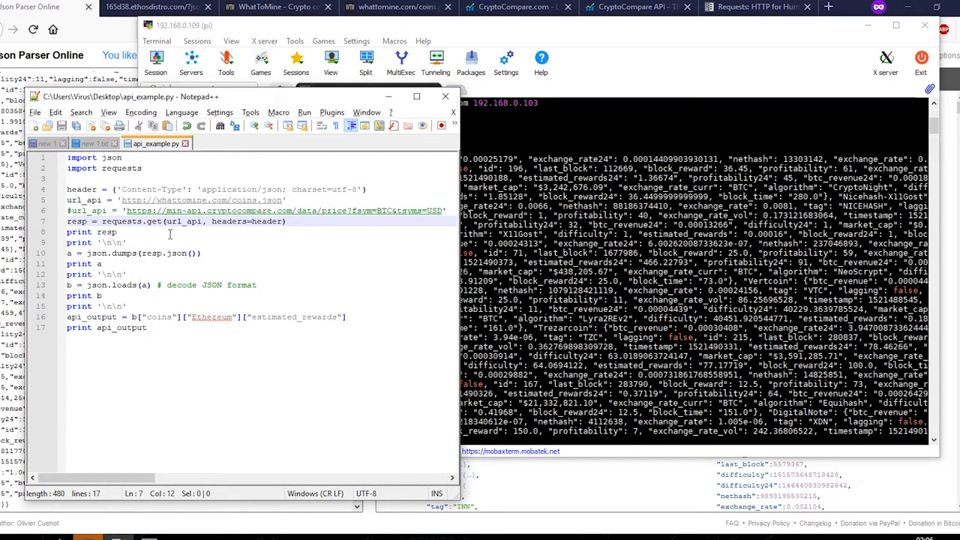
mouse_move(688, 28)
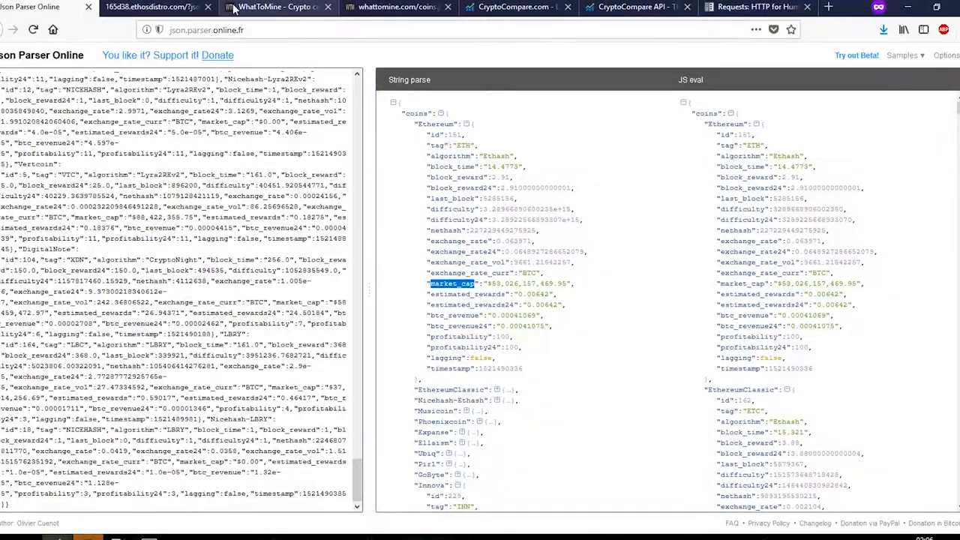
Switch back to the WhatToMine browser tab.
click(397, 7)
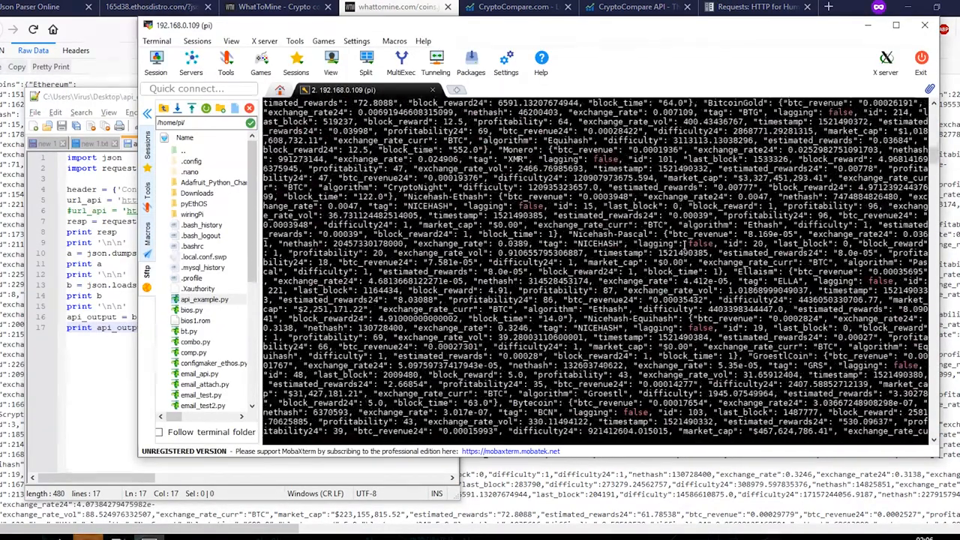
Scroll the Pi's printed coin data in MobaXterm and highlight the block_reward24 key.
scroll(up, 3)
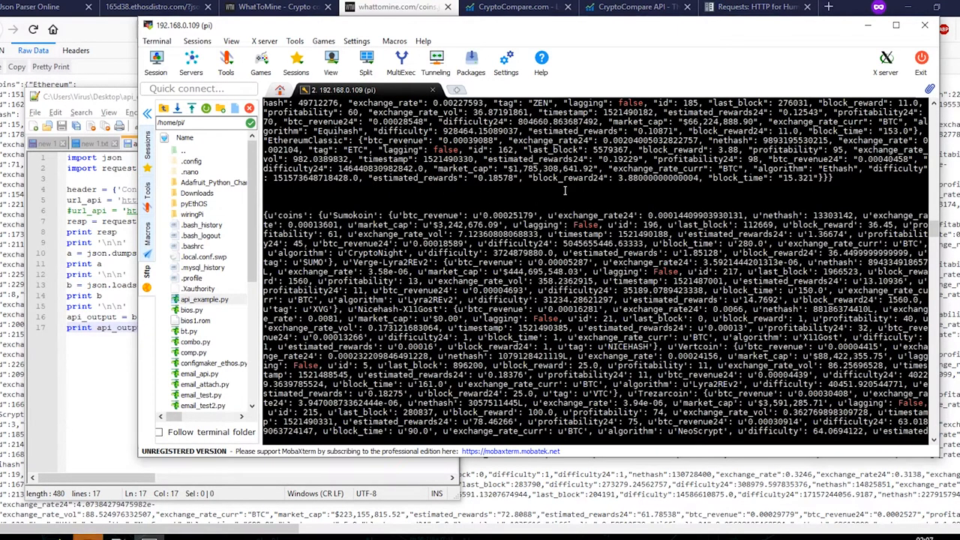
double_click(566, 177)
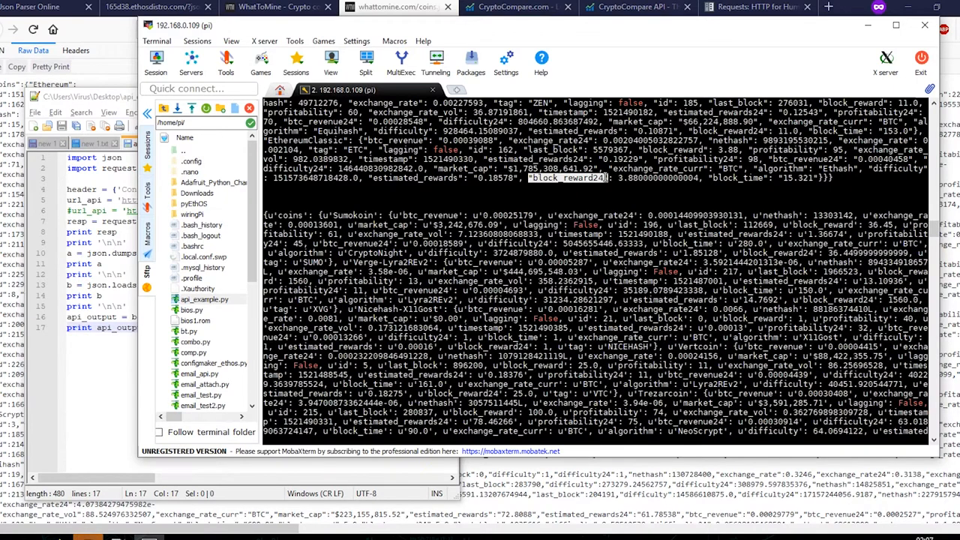
mouse_move(557, 198)
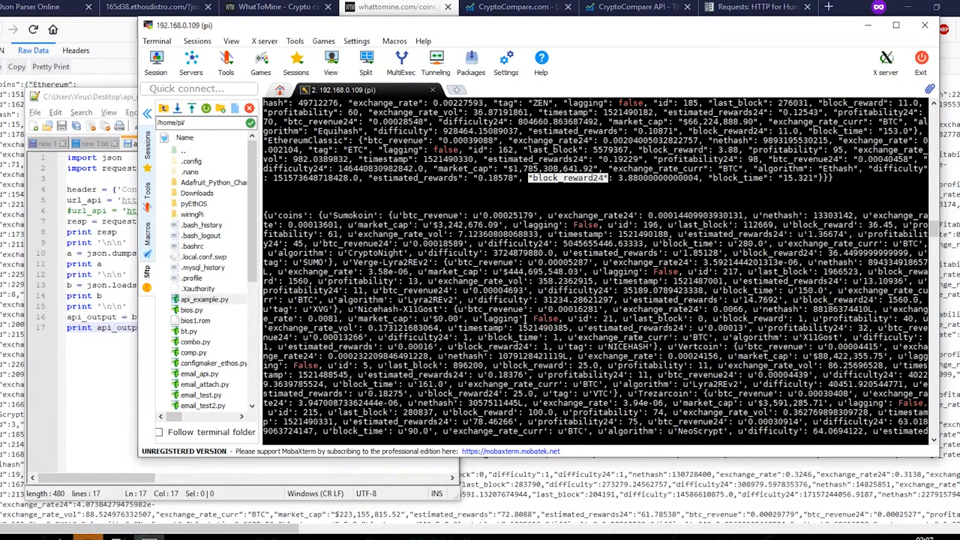
scroll(down, 3)
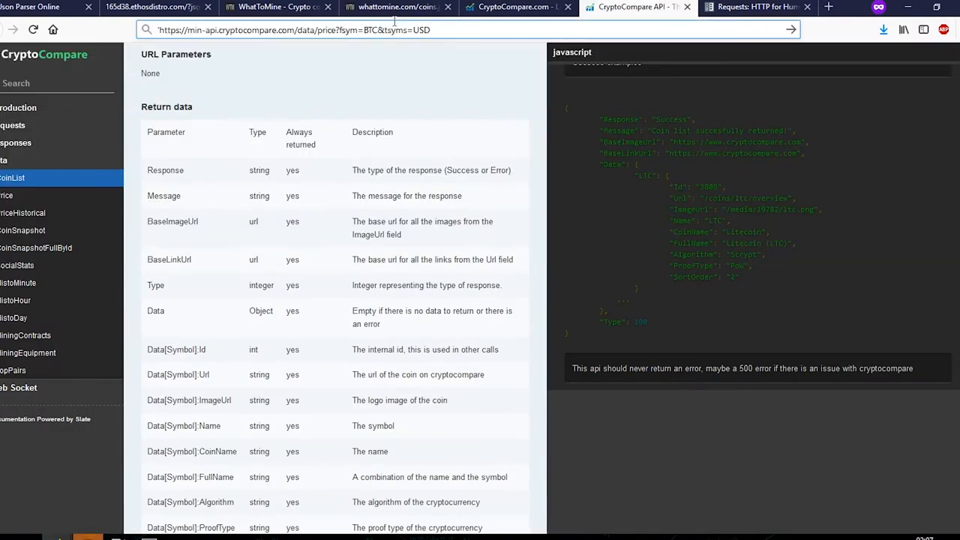
Load the BTC-to-USD price URL and view its raw response in JSON Parser Online.
key(Return)
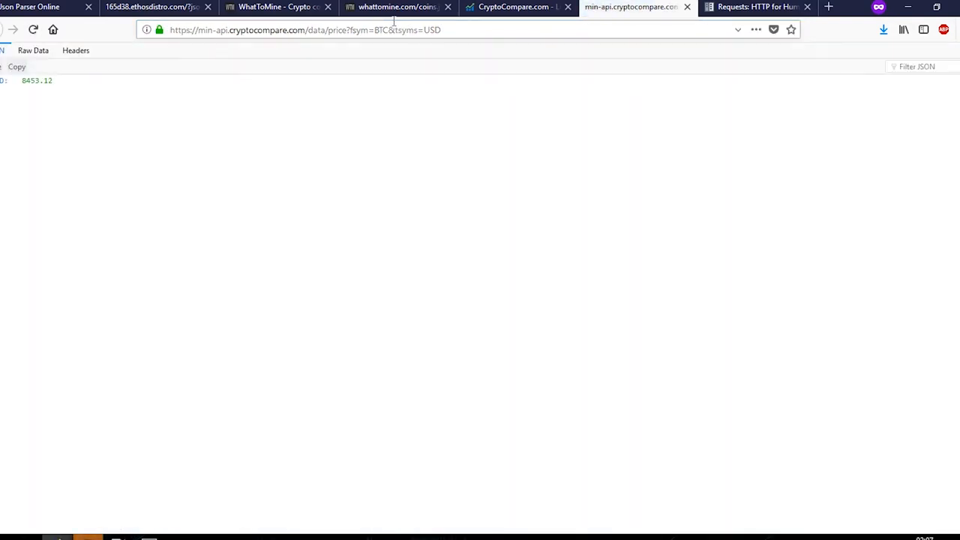
click(30, 7)
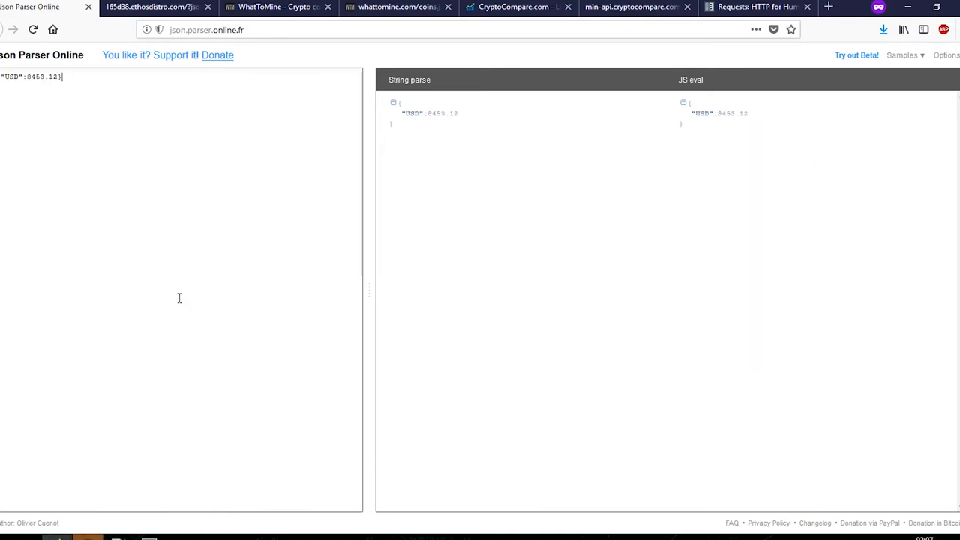
mouse_move(412, 123)
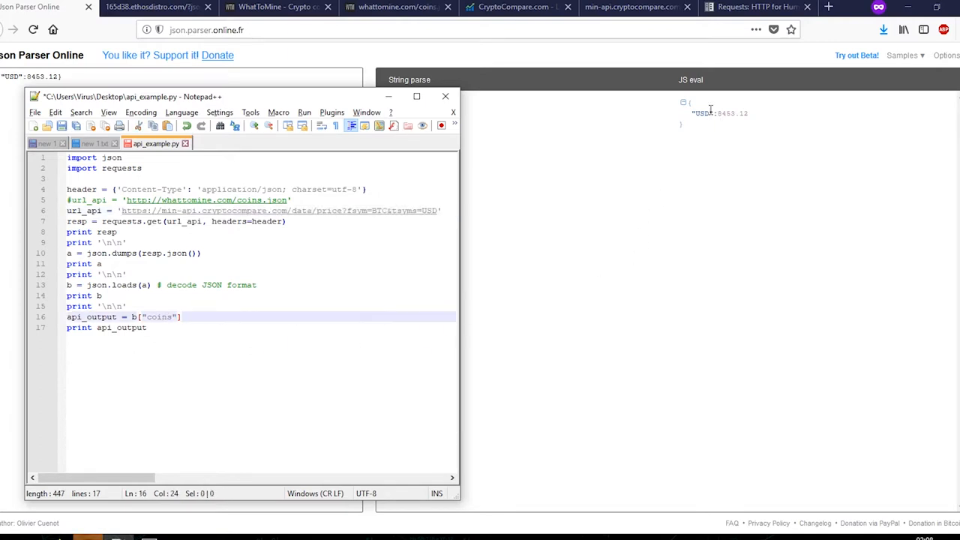
Replace coins with USD in b["coins"] on line 16 of api_example.py.
double_click(158, 316)
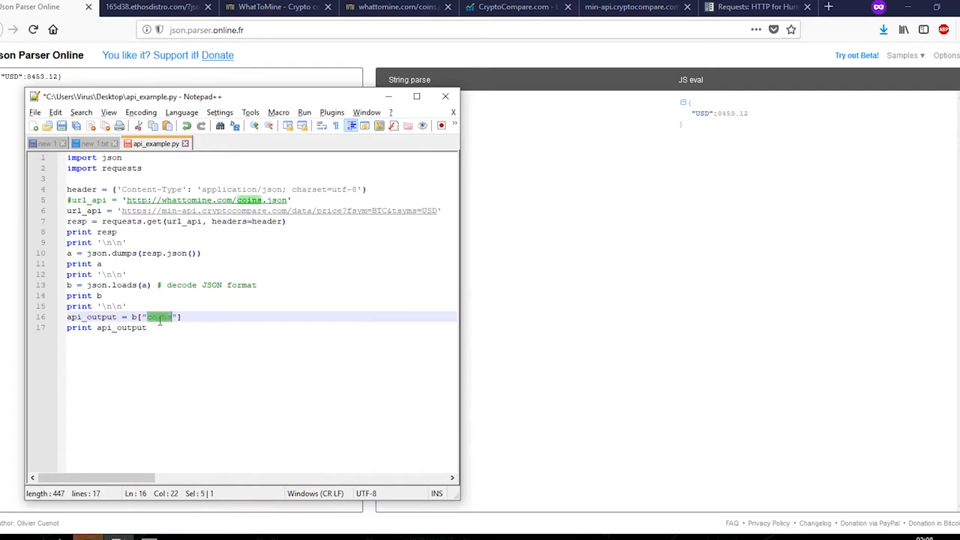
text(USD)
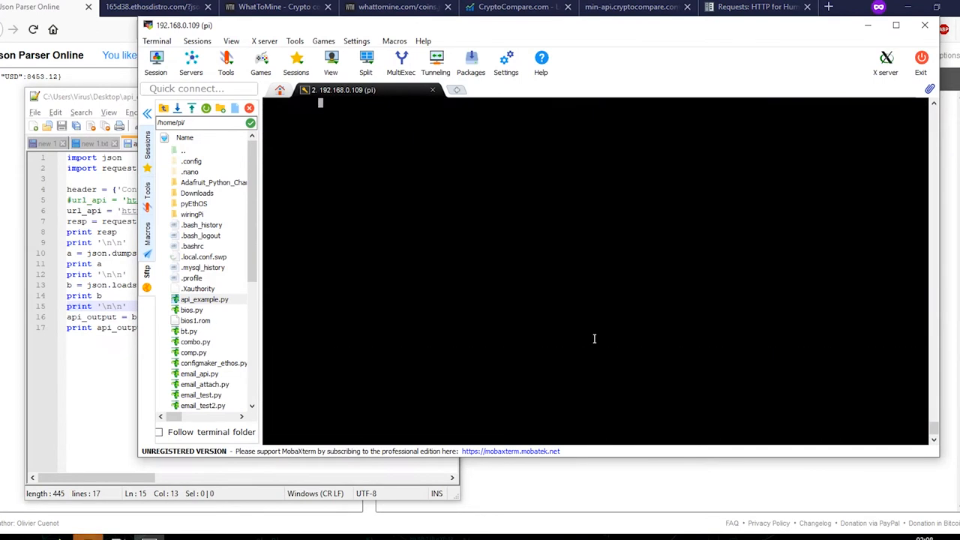
Run python api_example.py on the Pi, printing Response 200 and BTC price 8446.11.
text(python api_example.py)
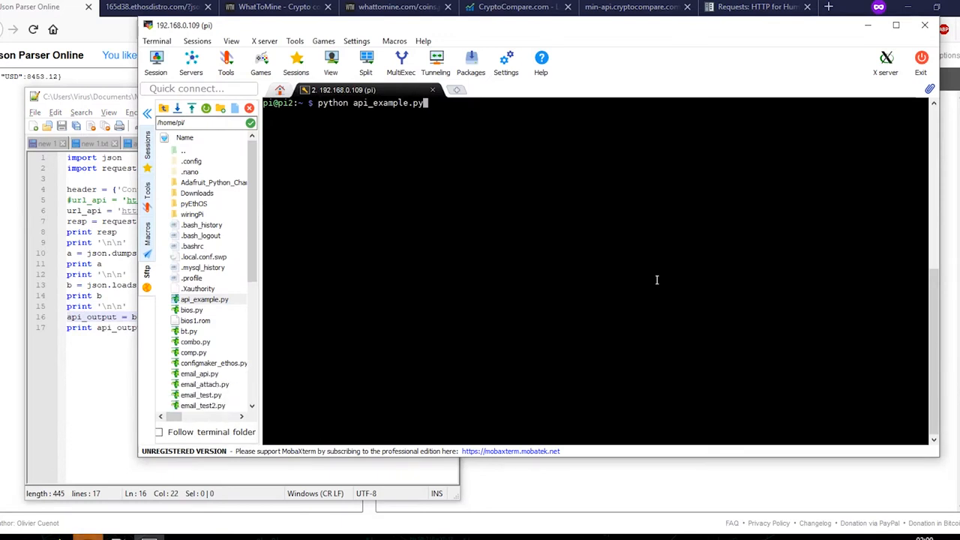
key(Return)
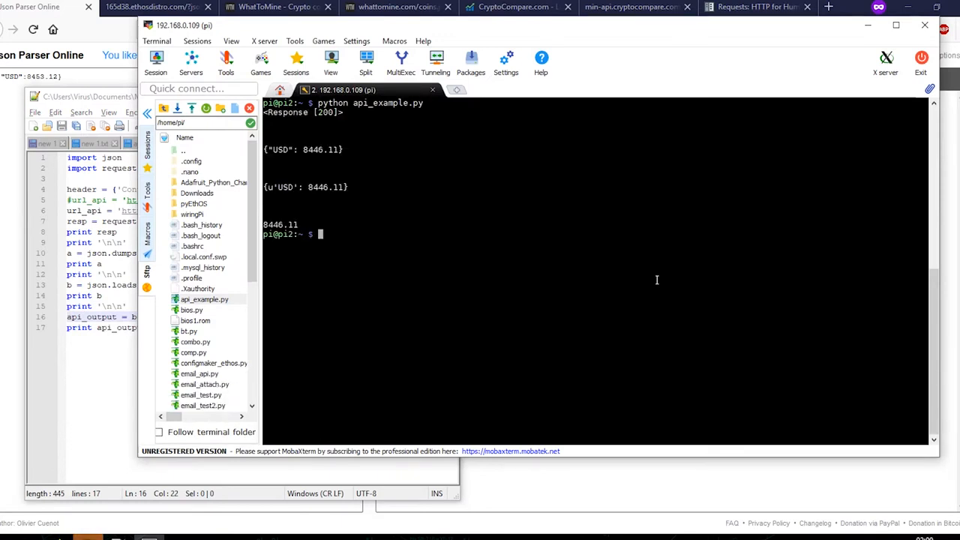
mouse_move(556, 193)
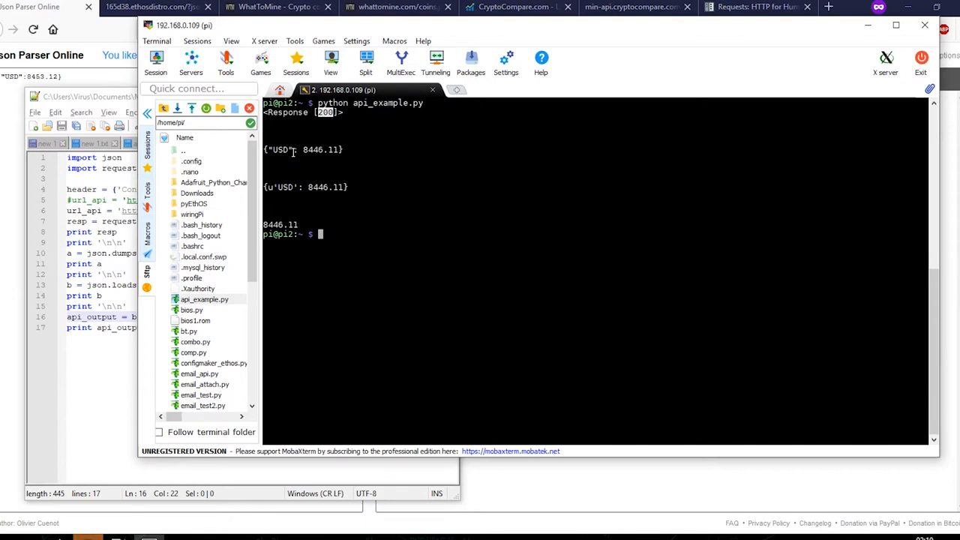
mouse_move(292, 156)
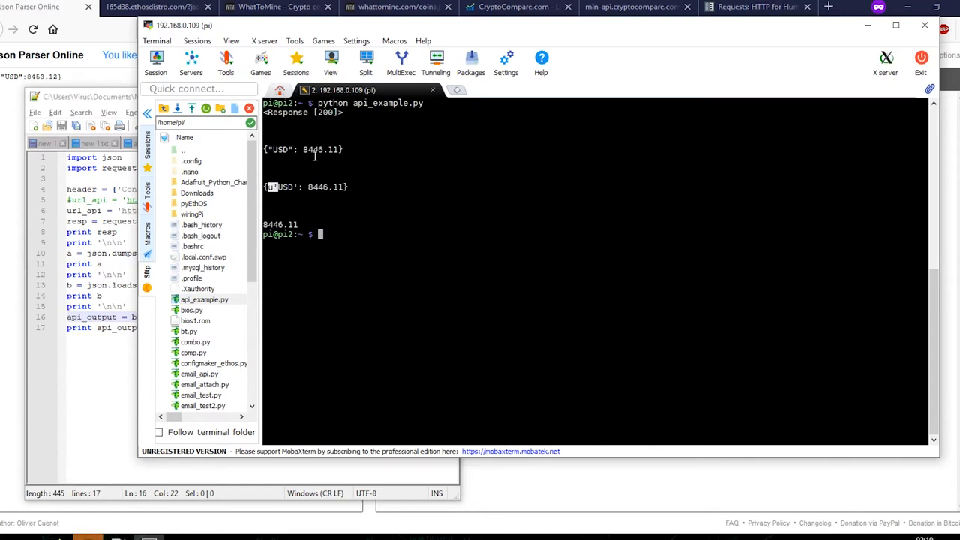
mouse_move(316, 184)
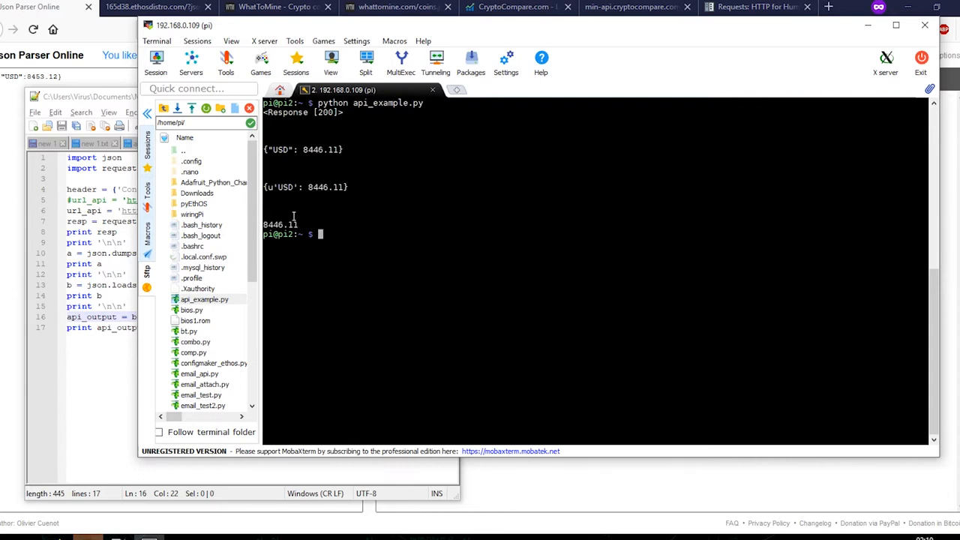
click(630, 6)
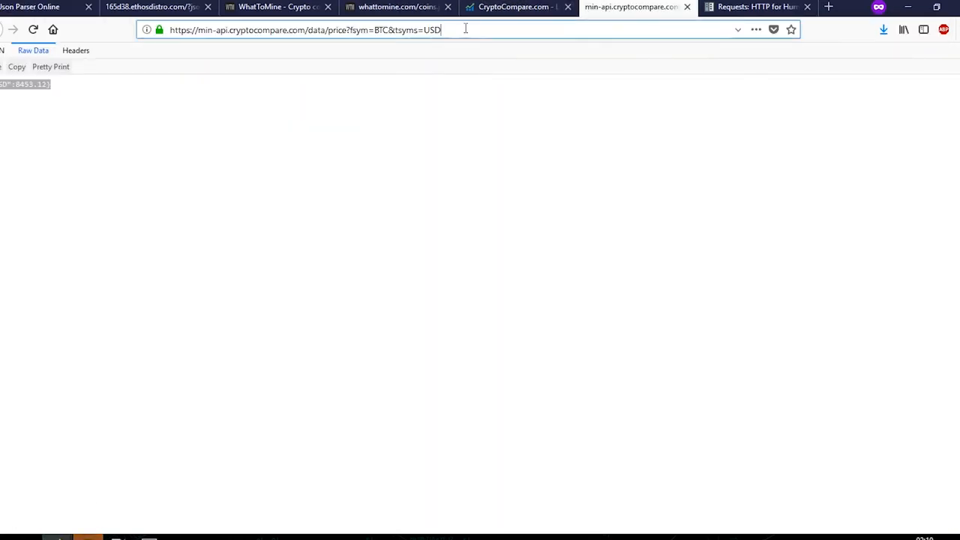
Select the CryptoCompare price query address to change tsyms to USD,EUR.
click(41, 7)
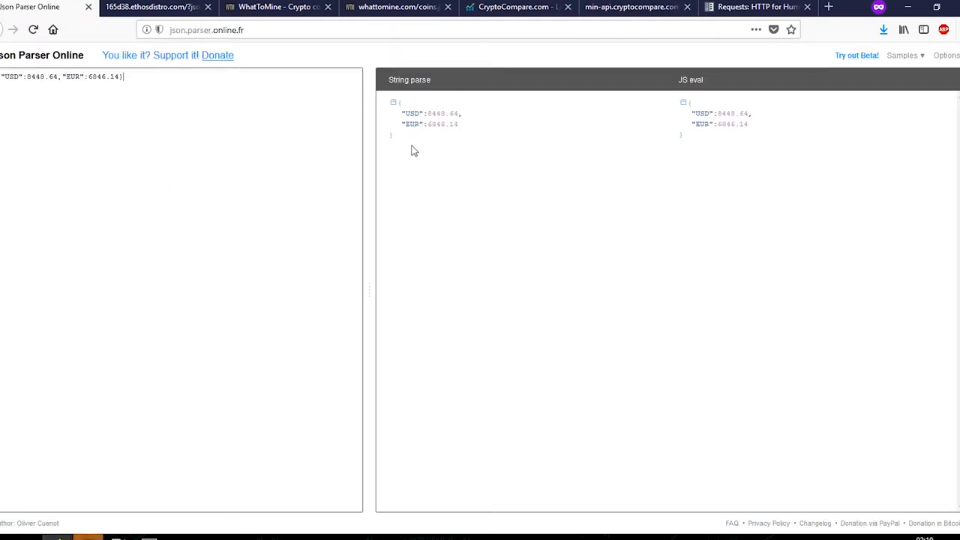
mouse_move(117, 536)
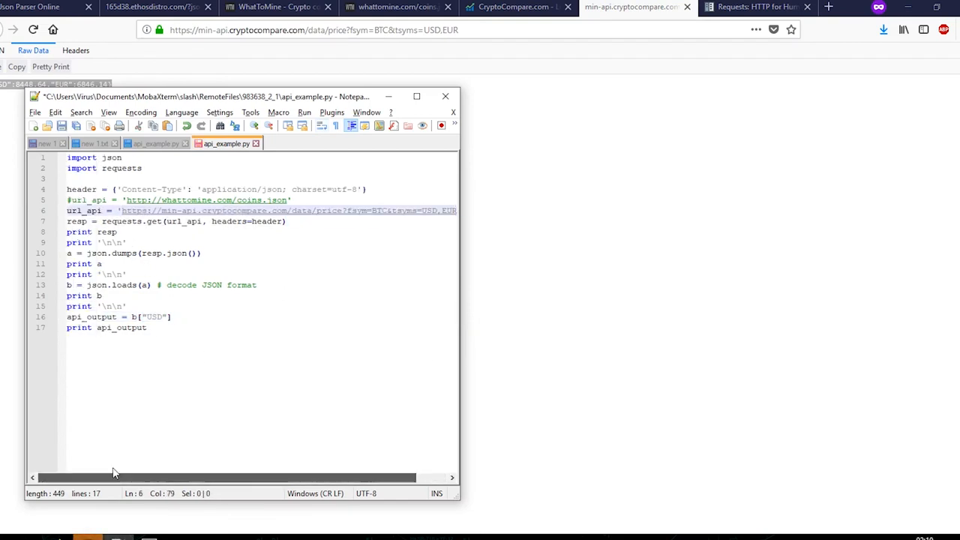
Add api_output = b["EUR"] to the script and rerun it, printing 8448.19 USD and 6849.67 EUR.
click(172, 316)
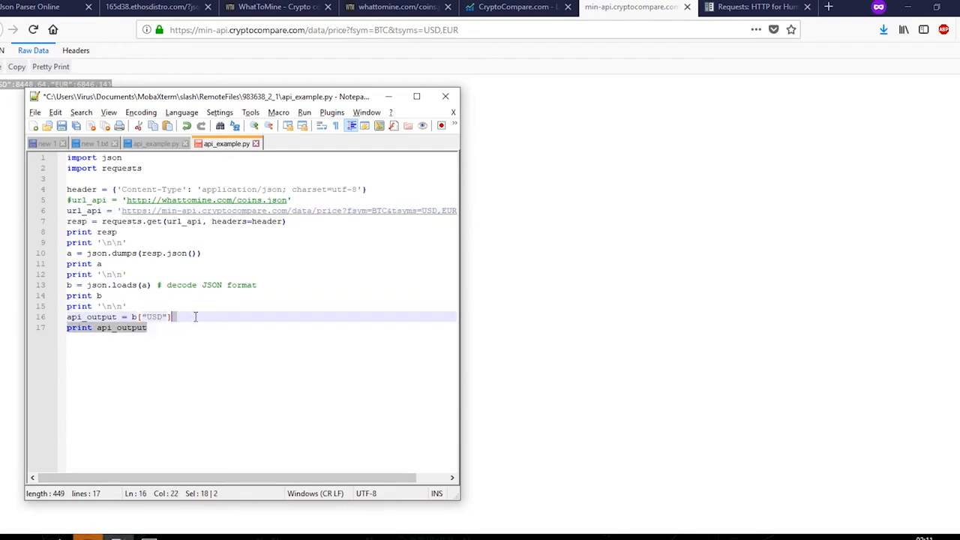
click(188, 327)
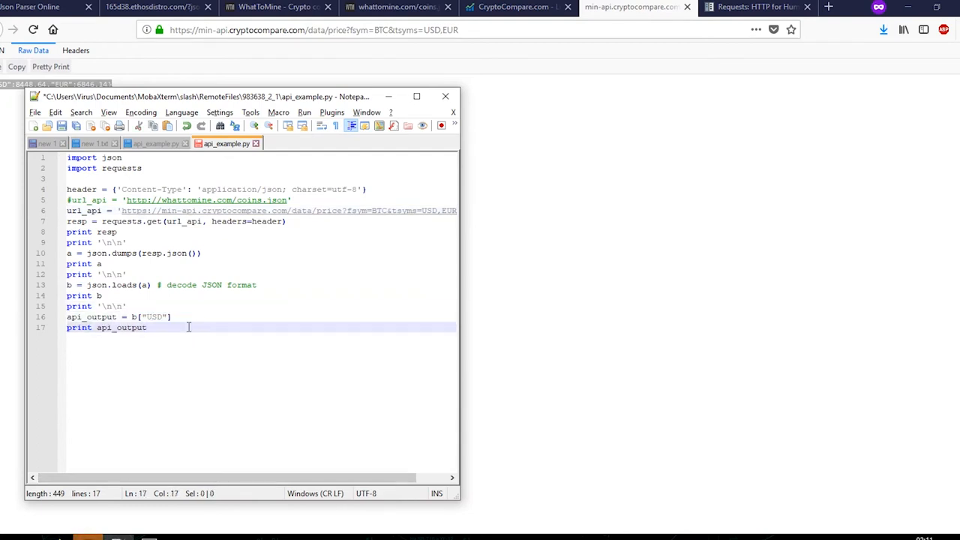
text(api_output = b["EUR"])
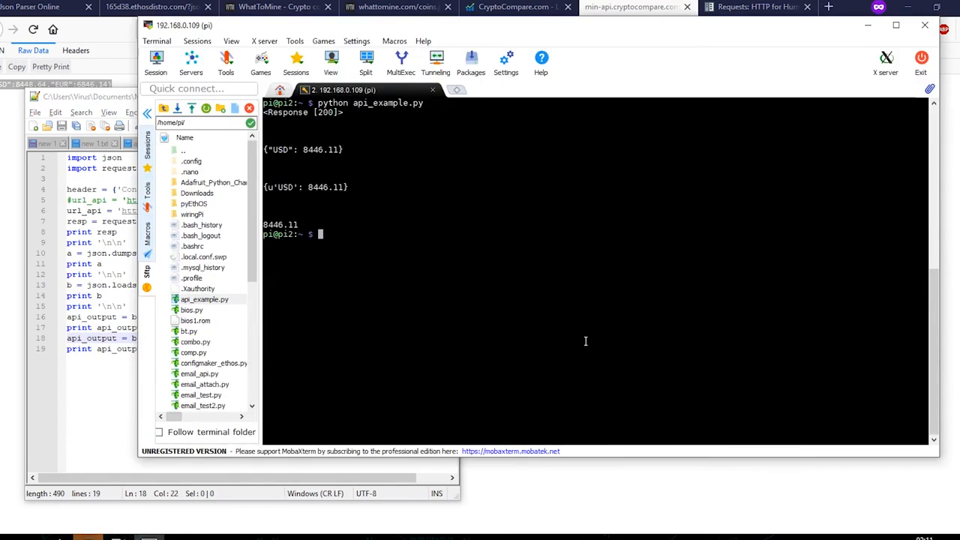
text(python api_example.py)
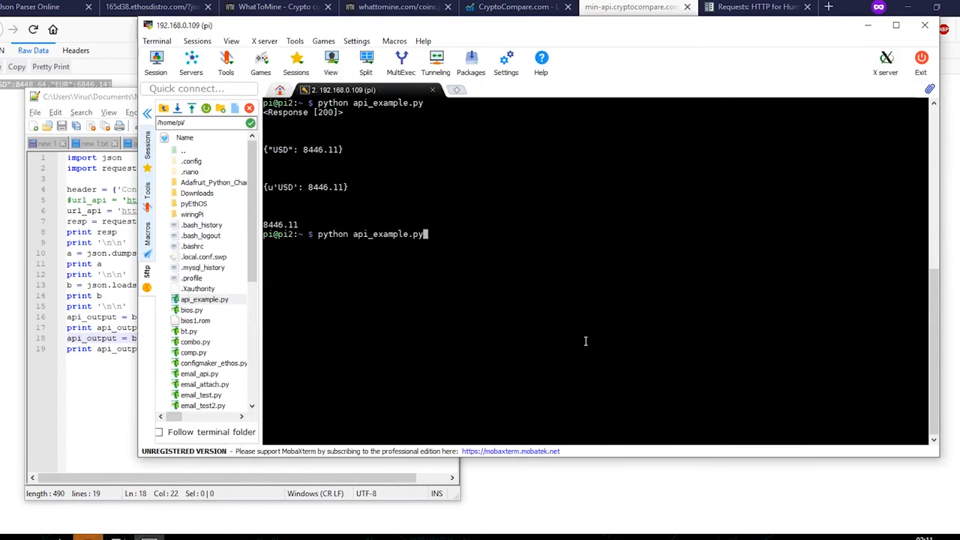
key(Return)
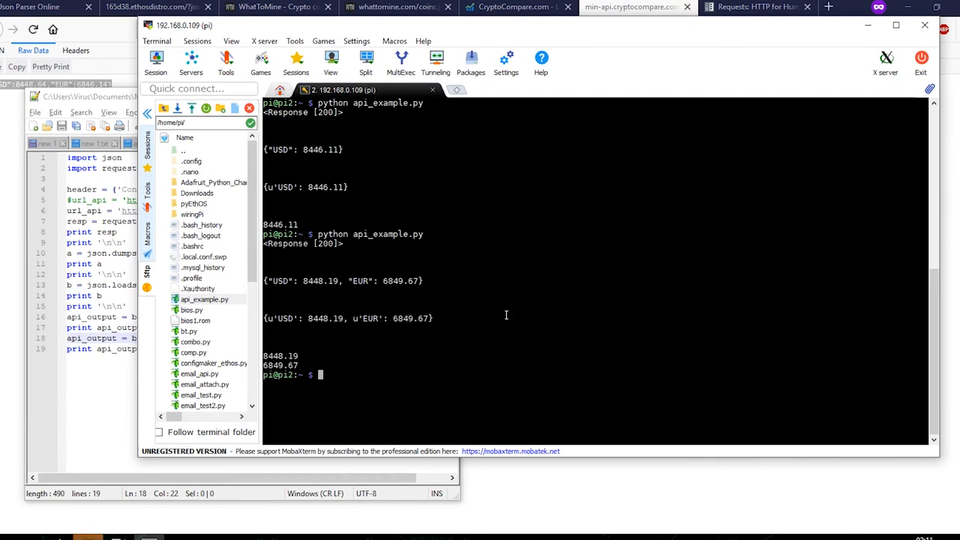